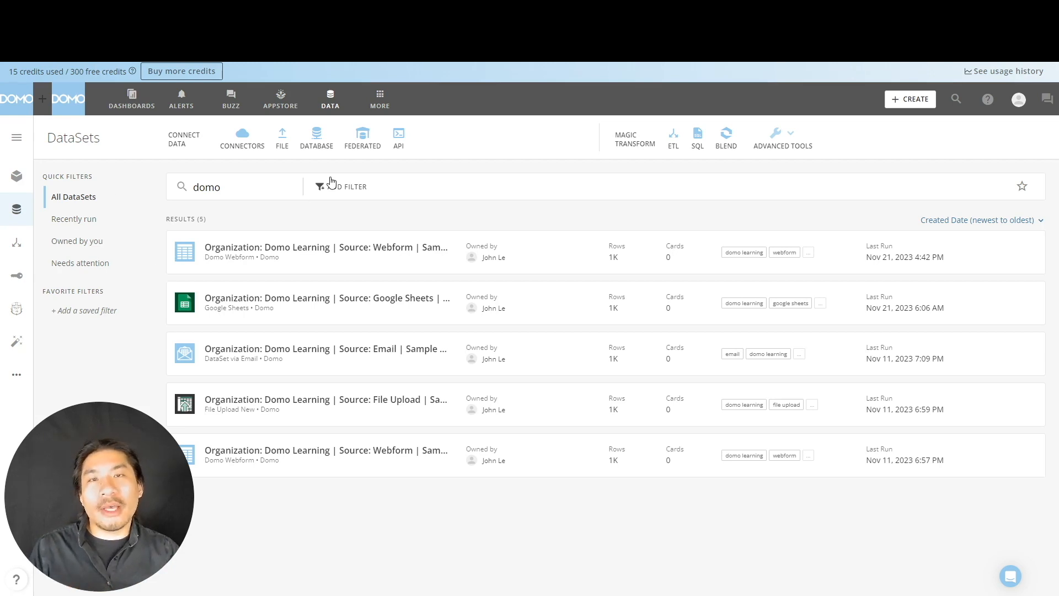
mouse_move(495, 266)
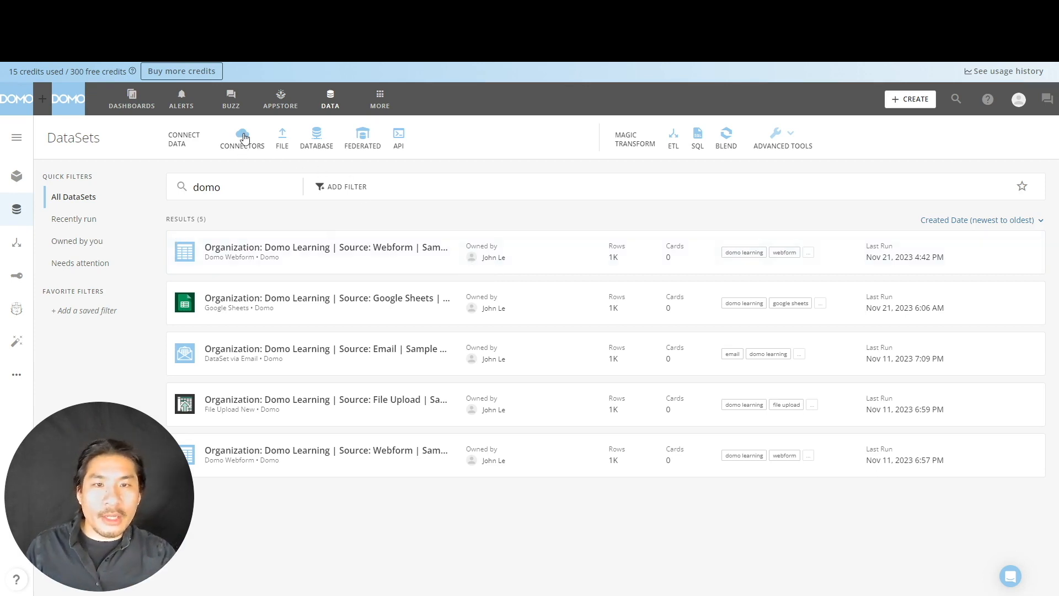
Step: Begin connecting new data and start searching the connectors for Google Sheets
left_click(242, 137)
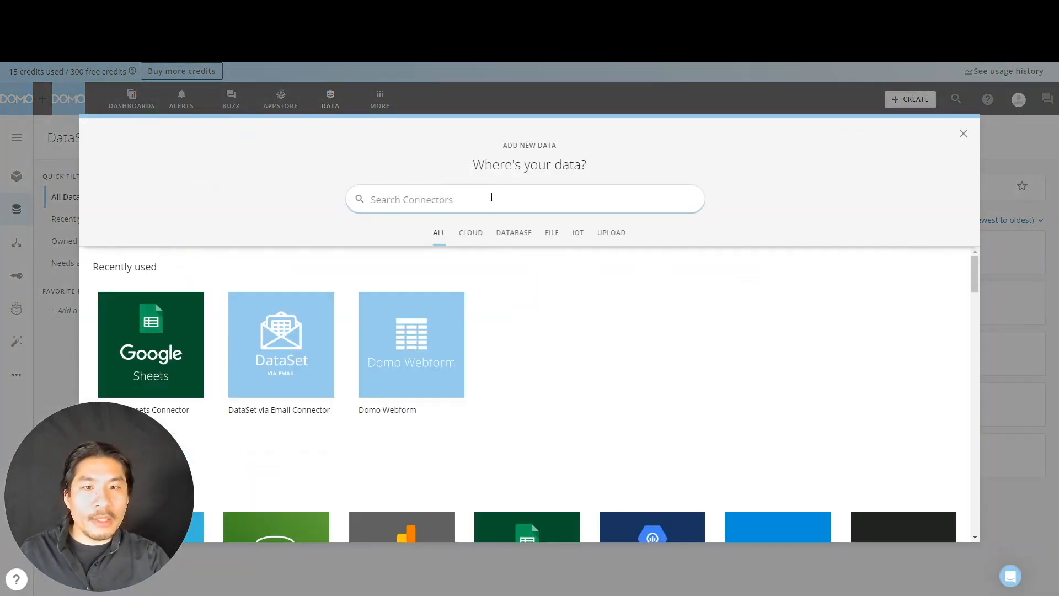
type("Google sheets")
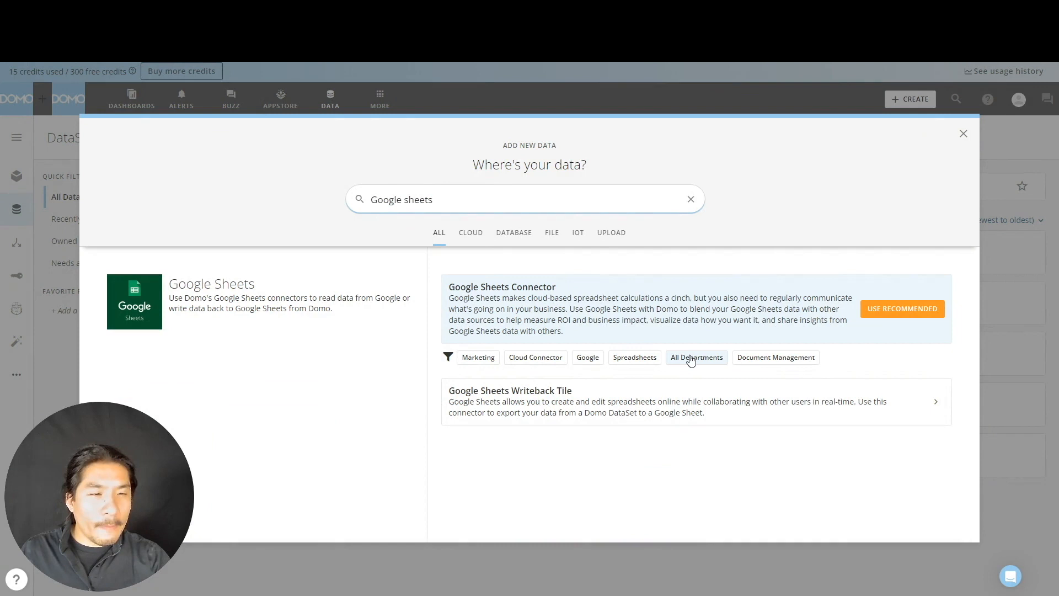
mouse_move(831, 309)
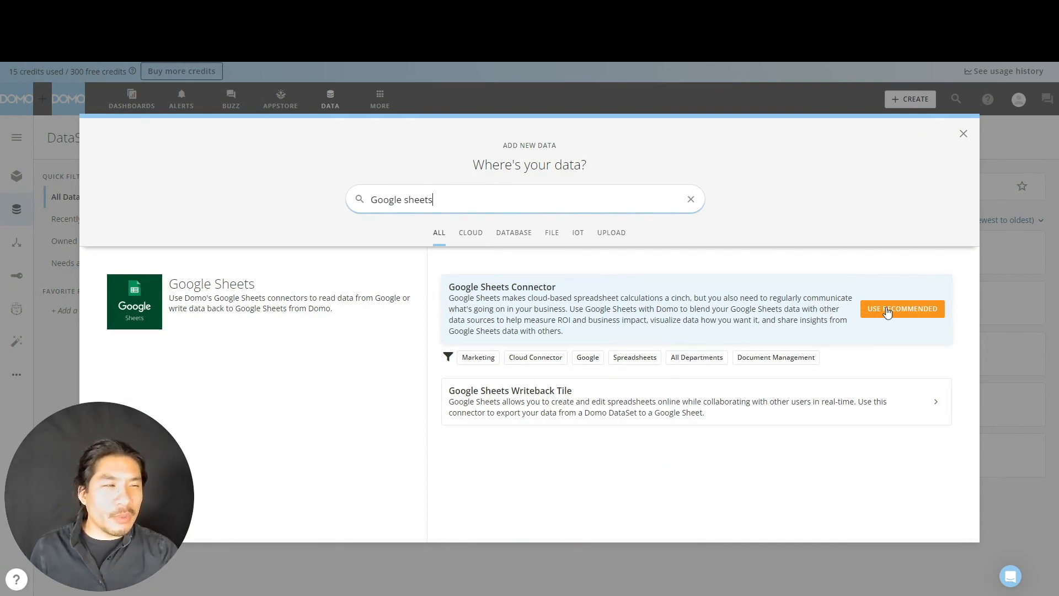
mouse_move(571, 231)
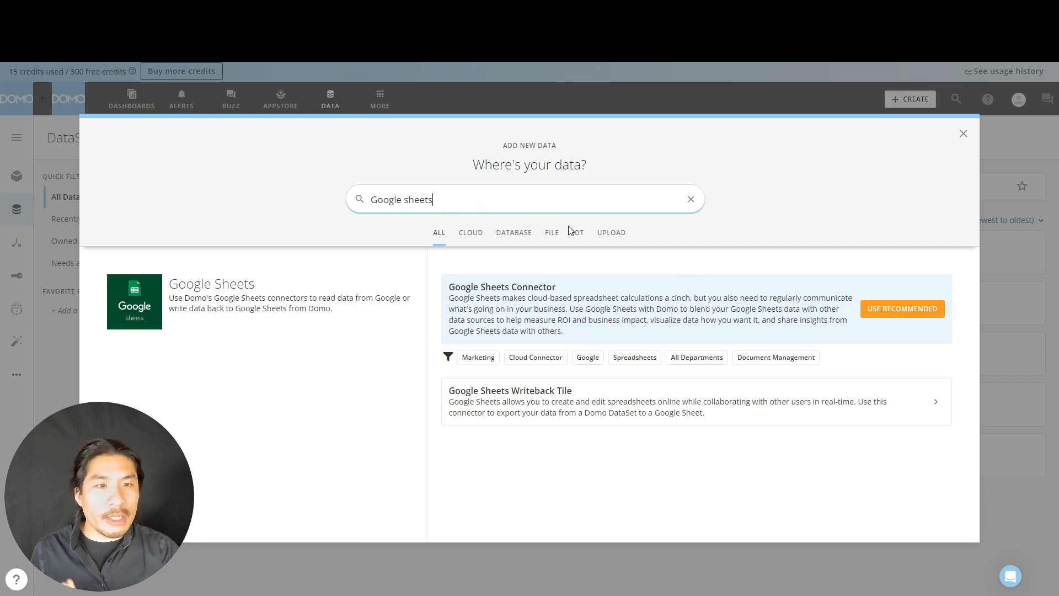
Step: Search the connectors for 'Facebook', browse the Facebook results, then clear the search
type("Facebook")
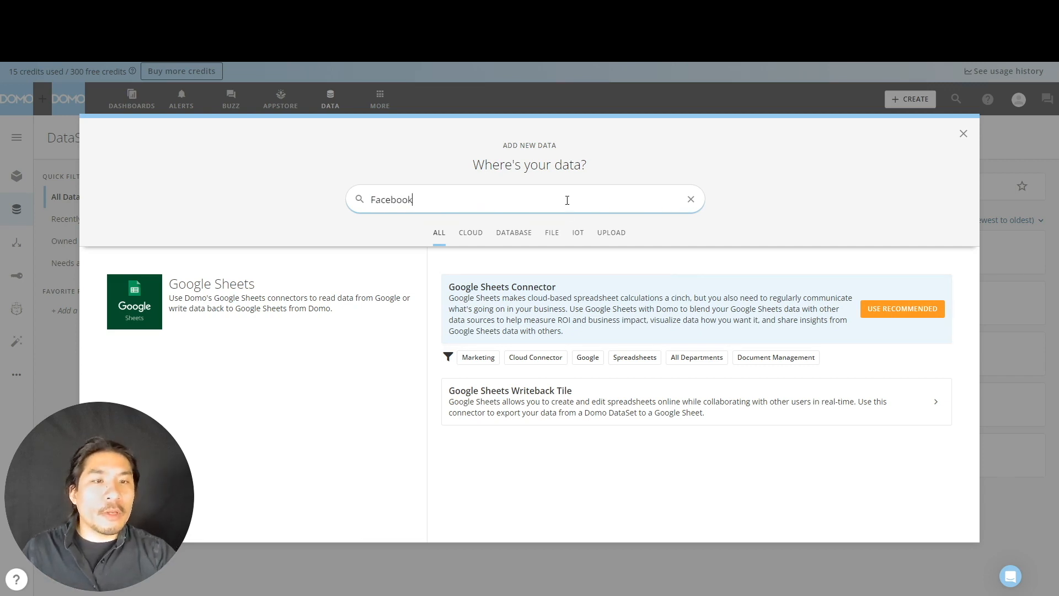
type("Facebook")
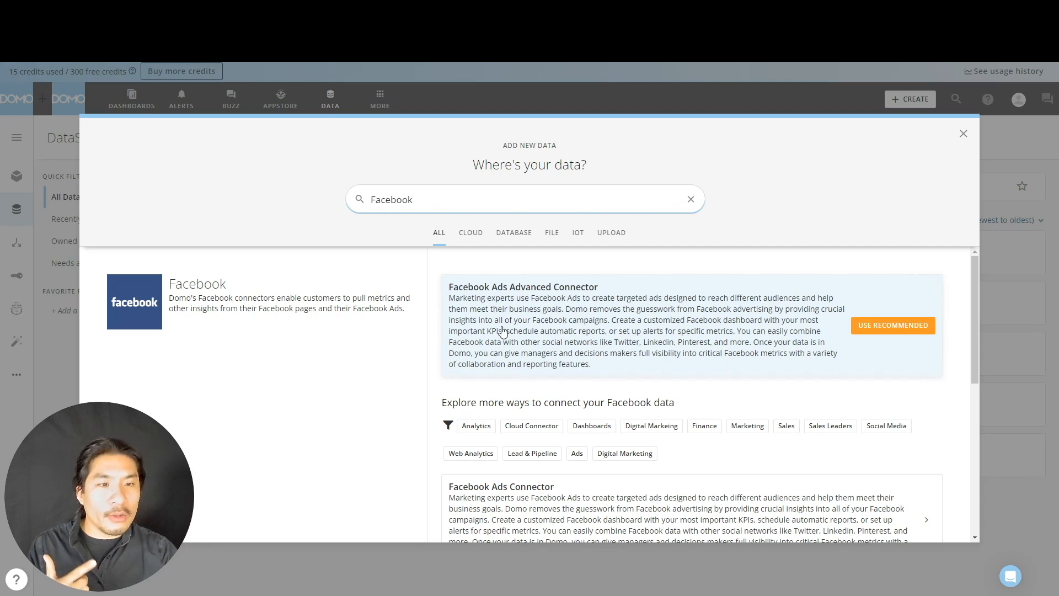
mouse_move(856, 329)
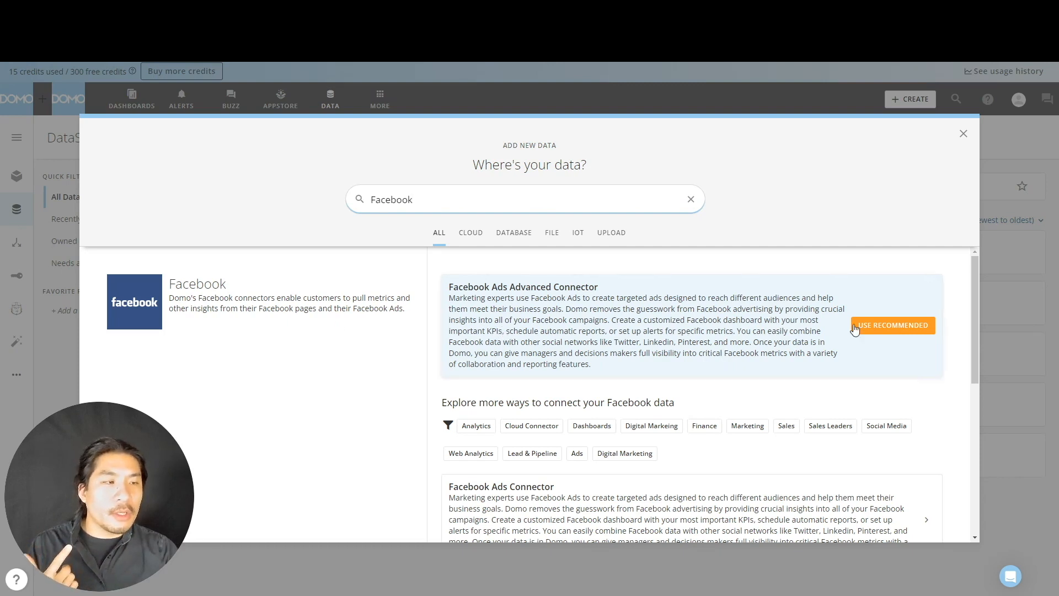
mouse_move(910, 329)
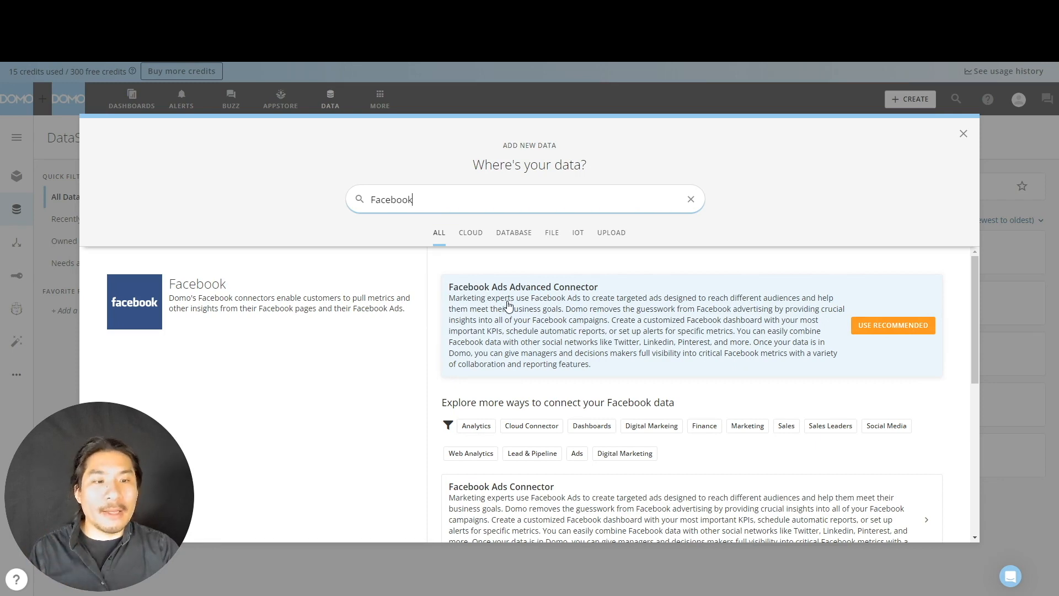
scroll("down", 3)
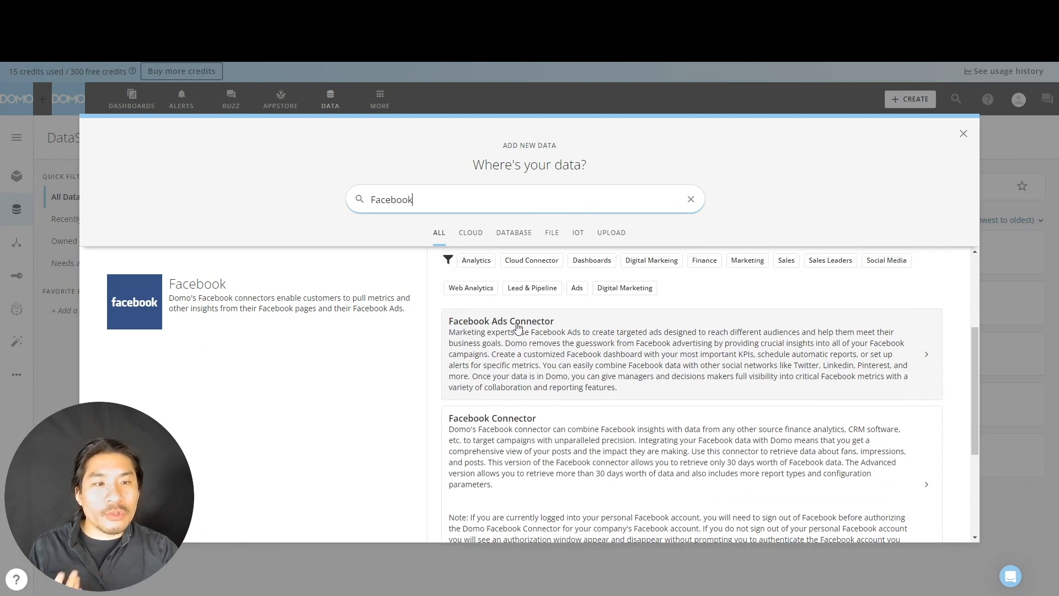
scroll("down", 3)
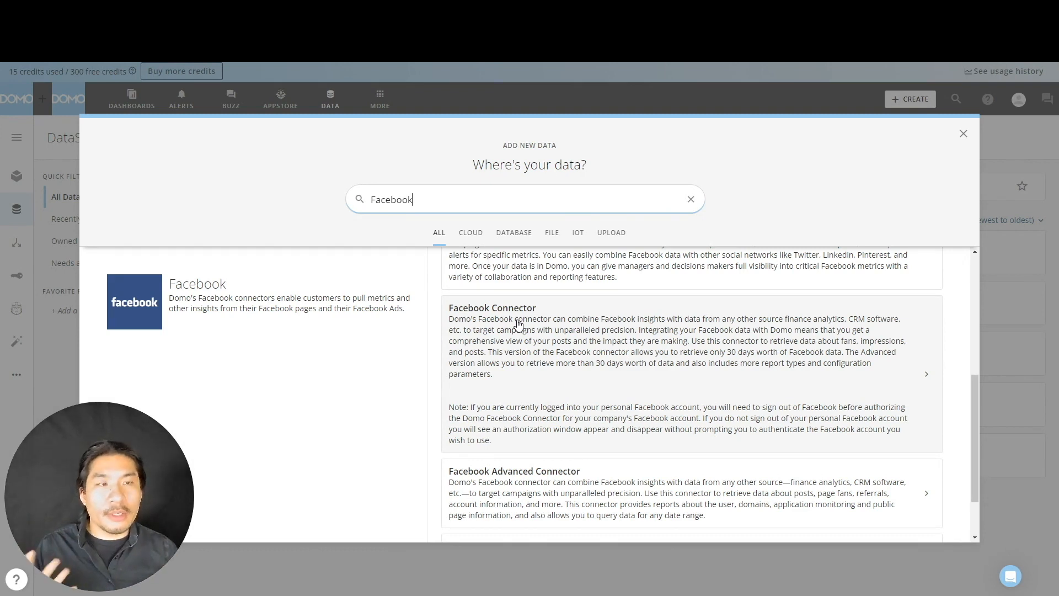
scroll("down", 3)
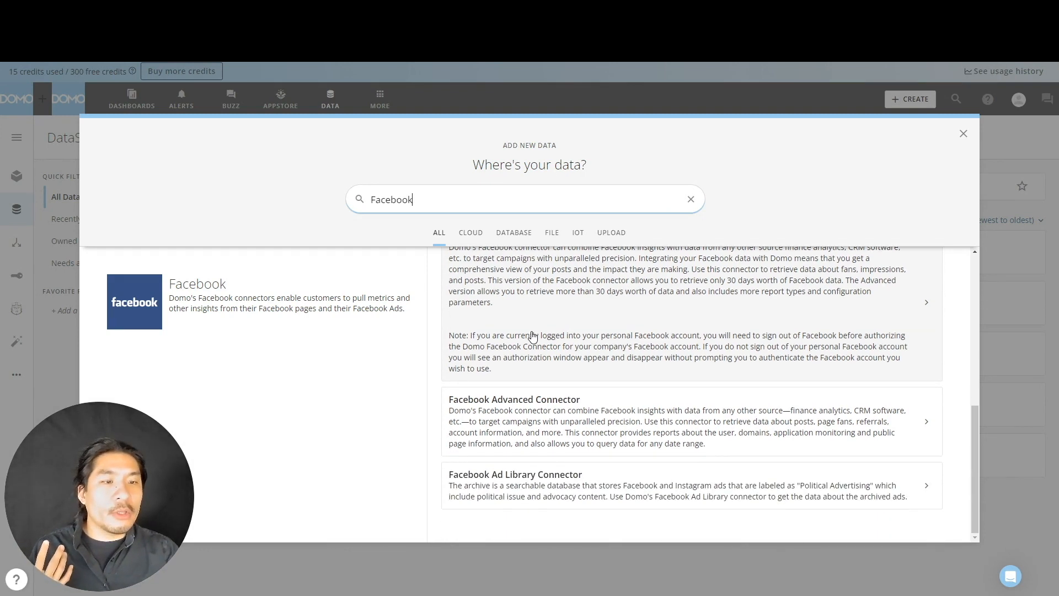
scroll("up", 3)
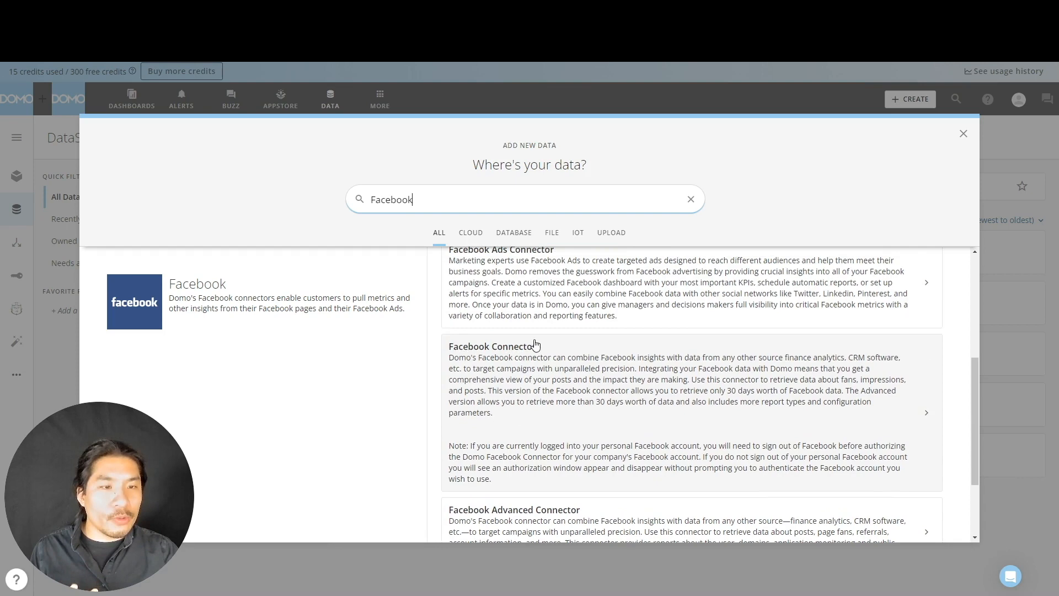
scroll("up", 3)
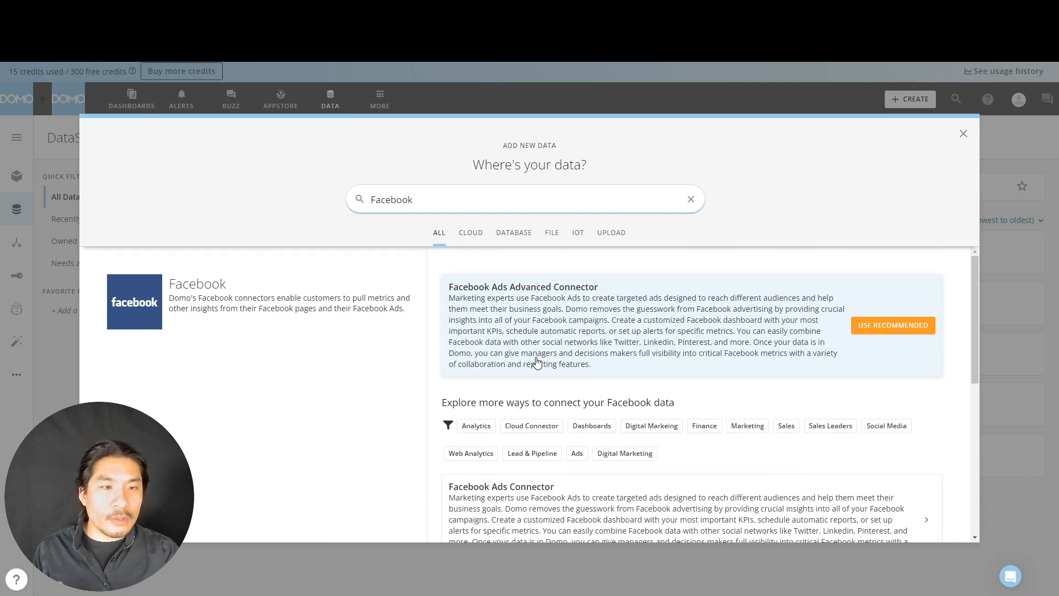
scroll("down", 3)
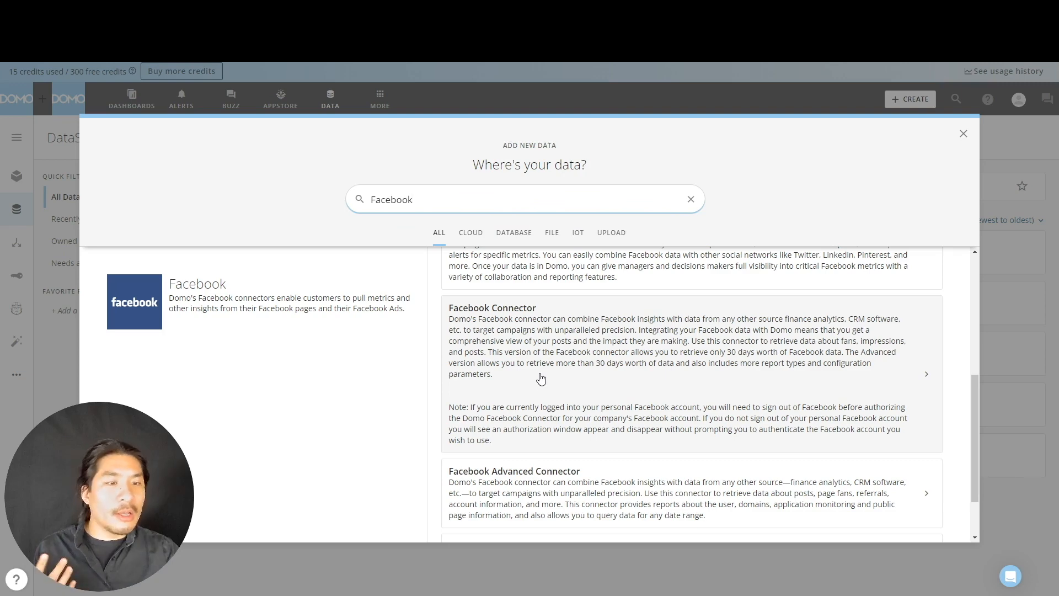
scroll("up", 3)
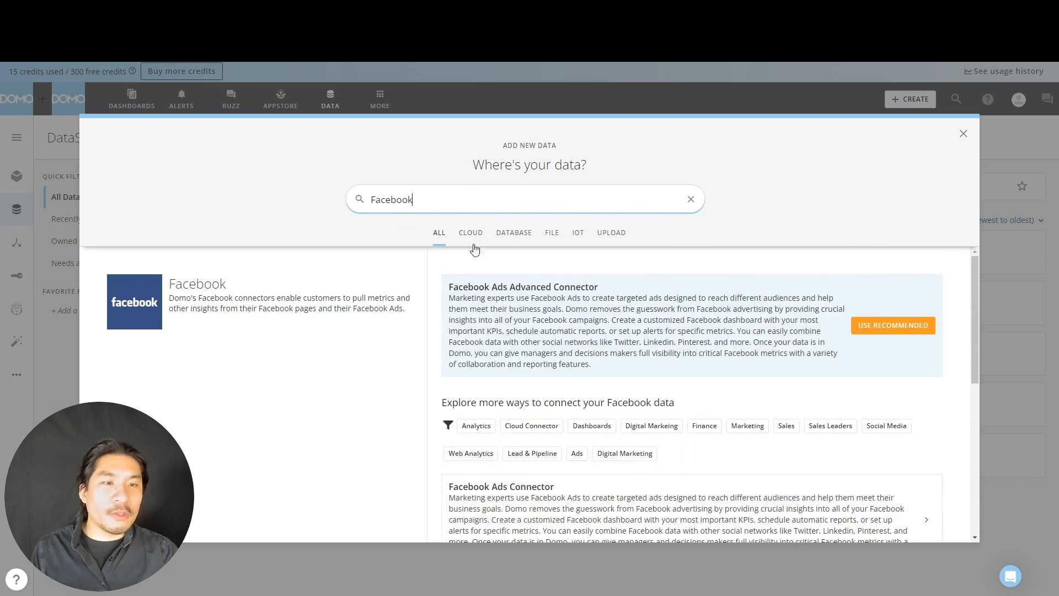
mouse_move(685, 217)
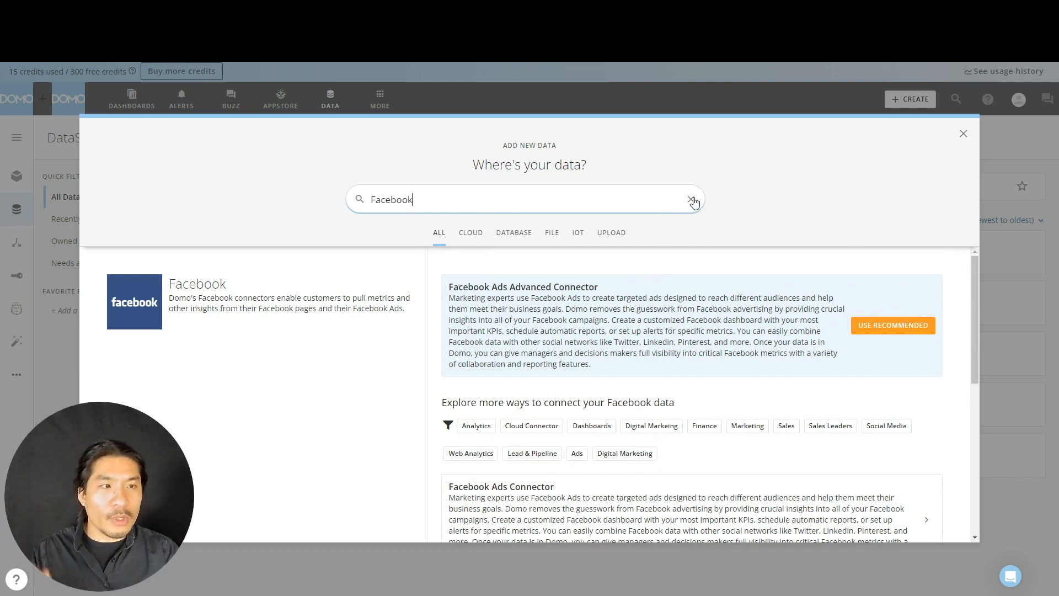
left_click(693, 199)
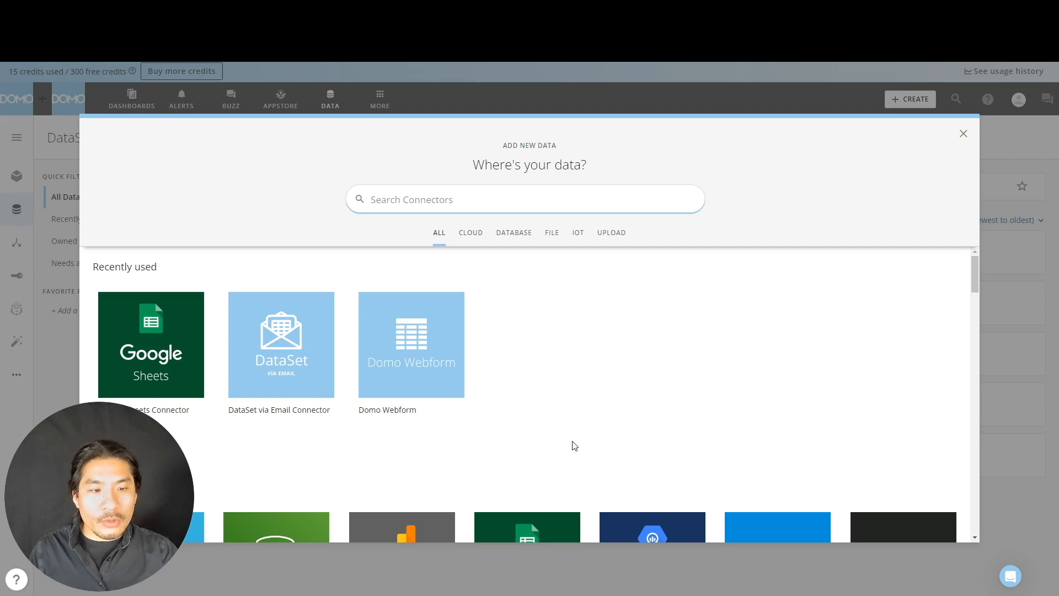
Step: Start a dataset with the recommended Google Sheets Connector and list the connected accounts
left_click(151, 344)
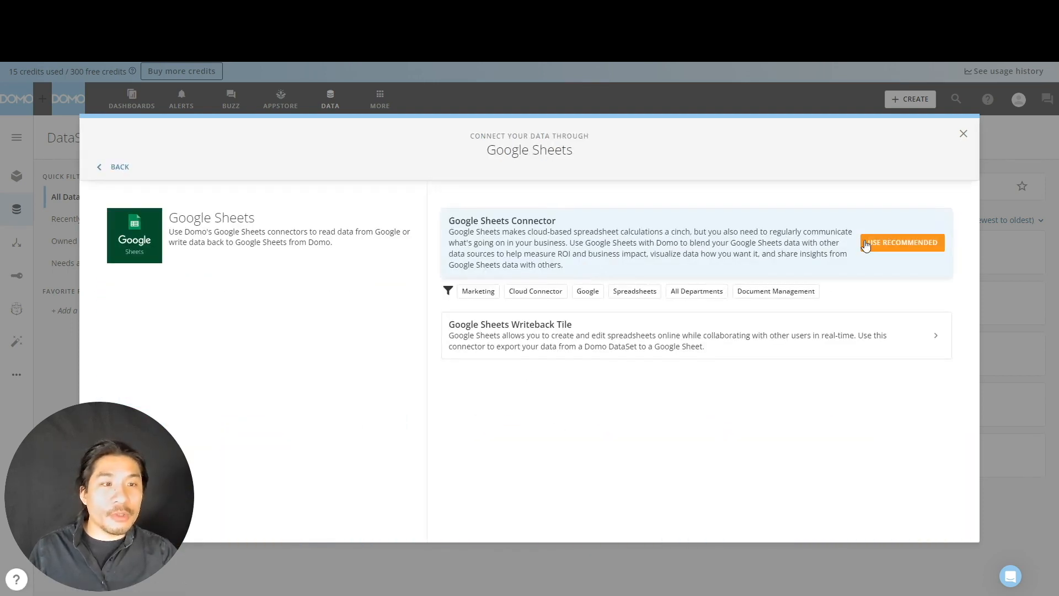
mouse_move(686, 266)
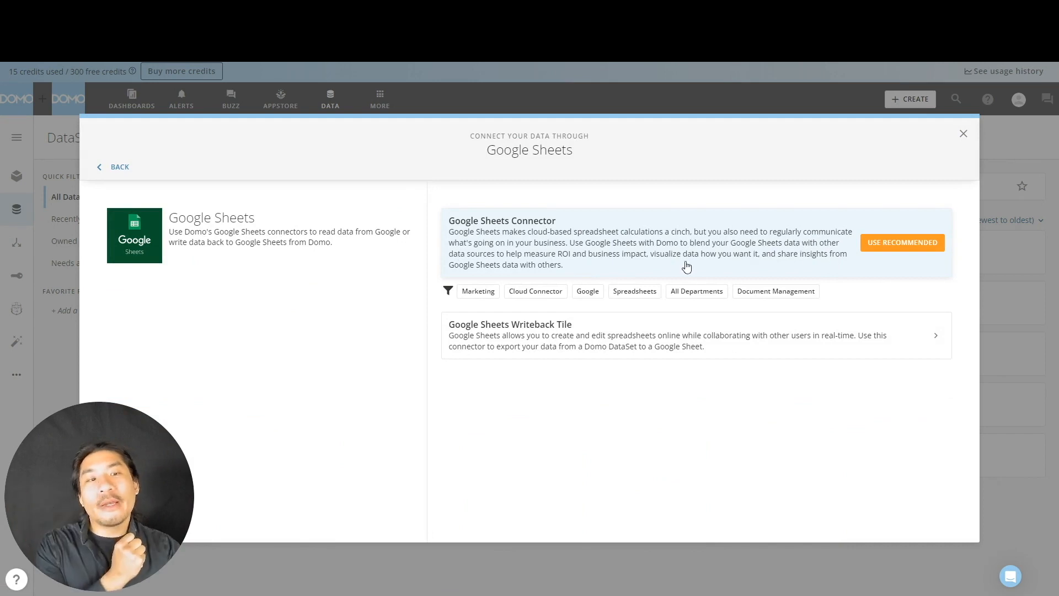
mouse_move(582, 336)
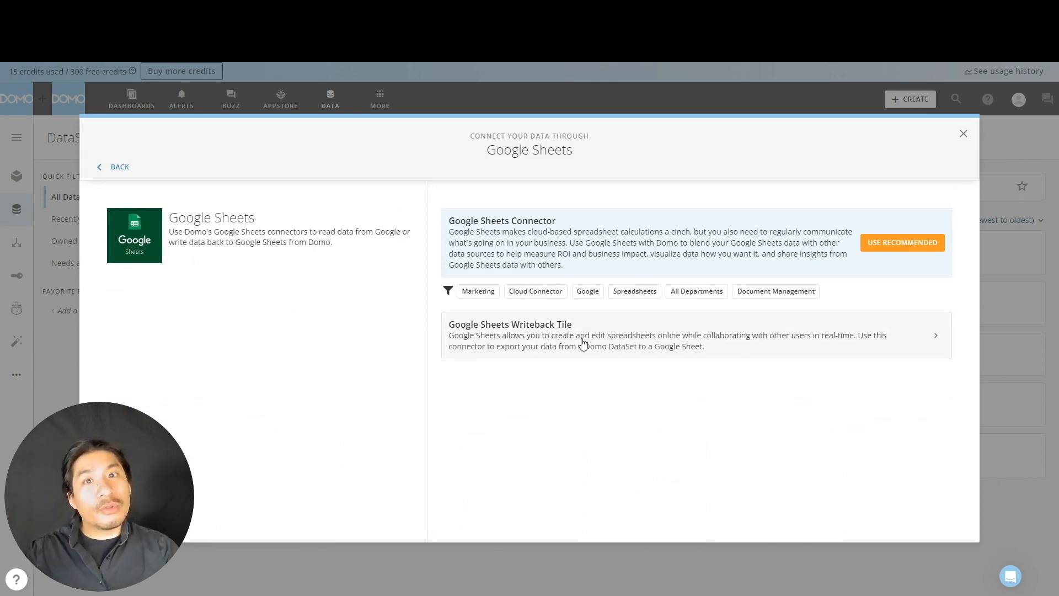
mouse_move(816, 247)
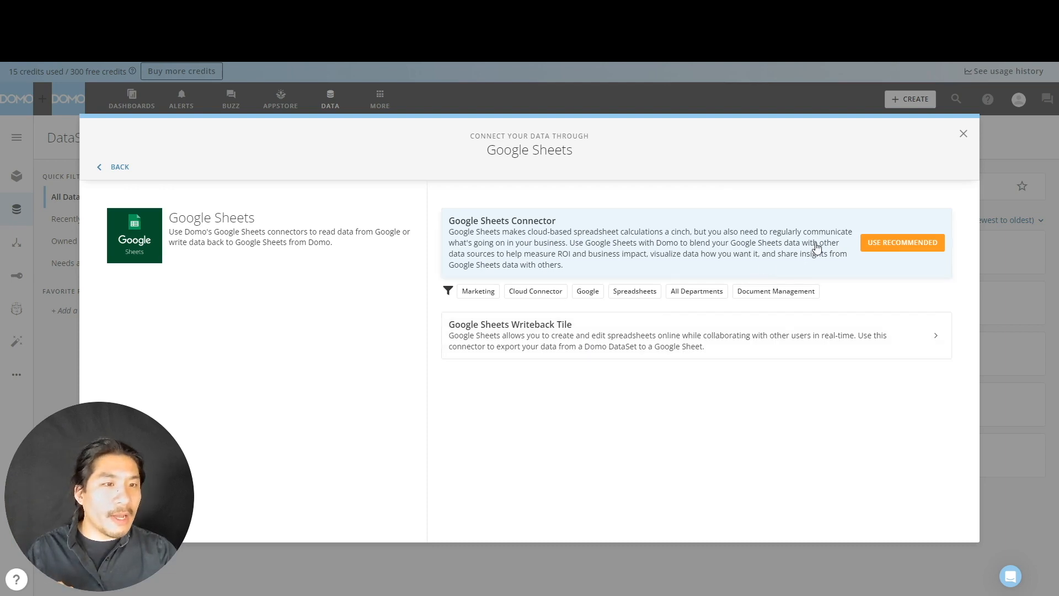
mouse_move(874, 251)
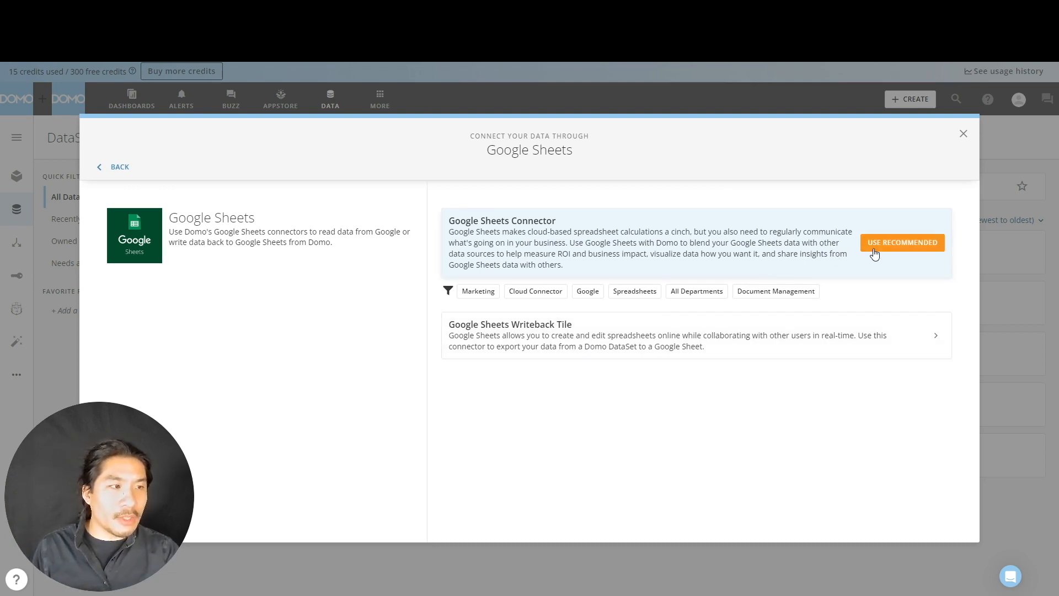
left_click(902, 242)
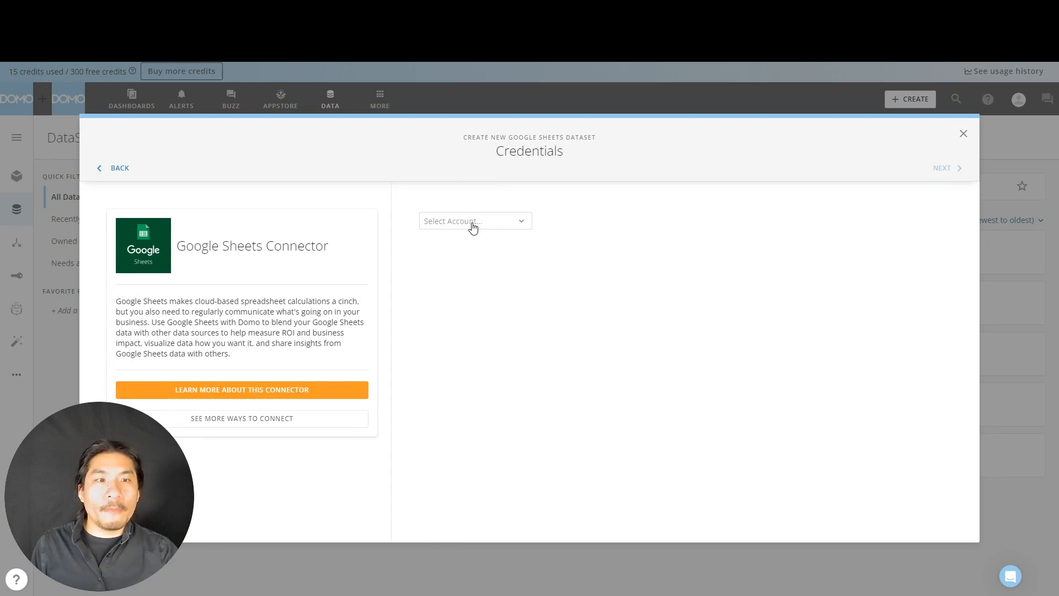
left_click(475, 220)
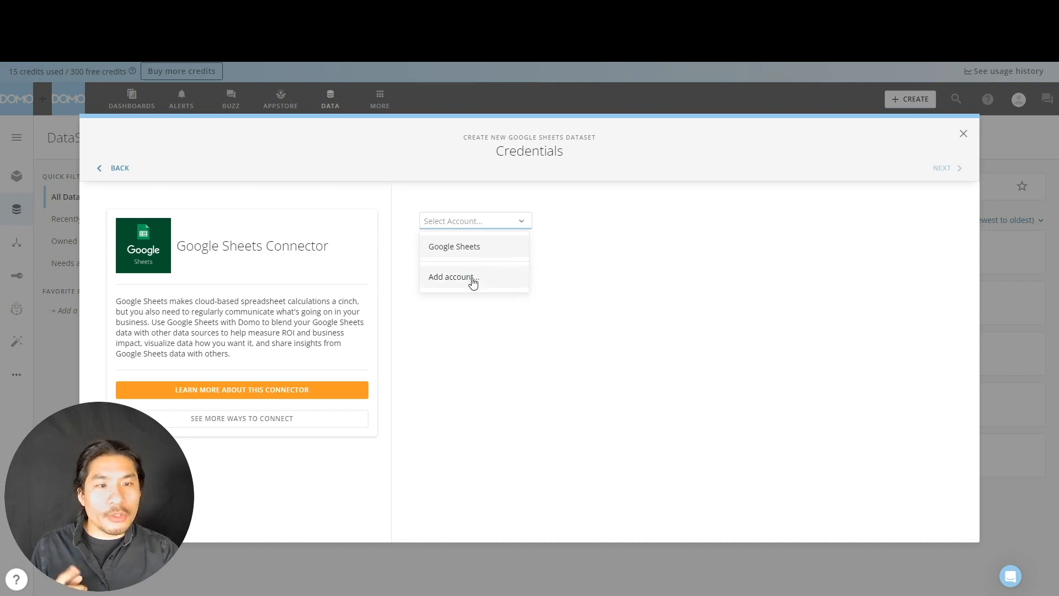
mouse_move(465, 280)
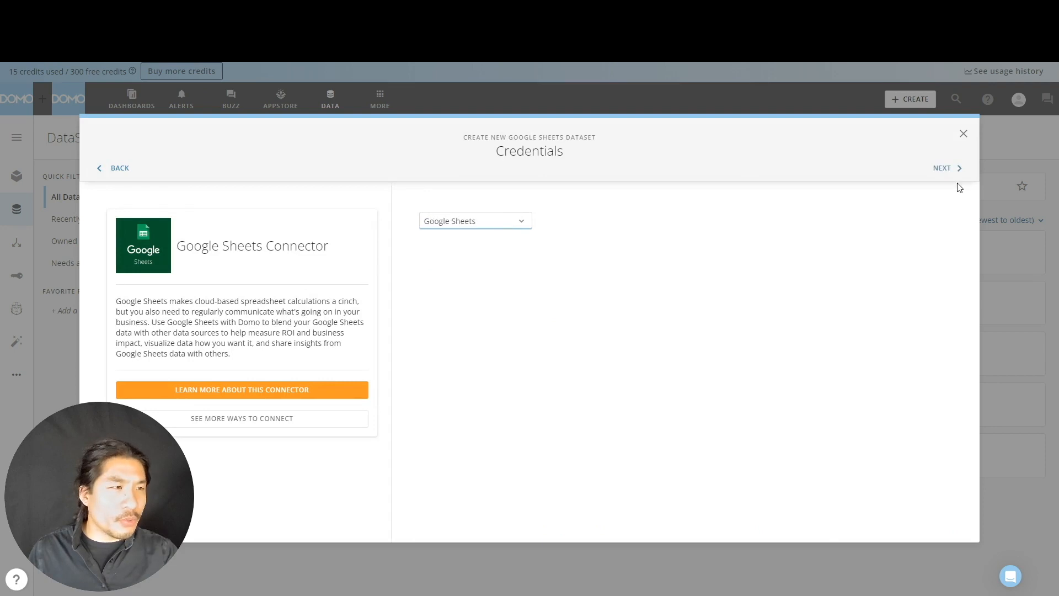
Step: In the Details step, search 'mark' and select the Marketing Data Google Sheet as the source
left_click(946, 168)
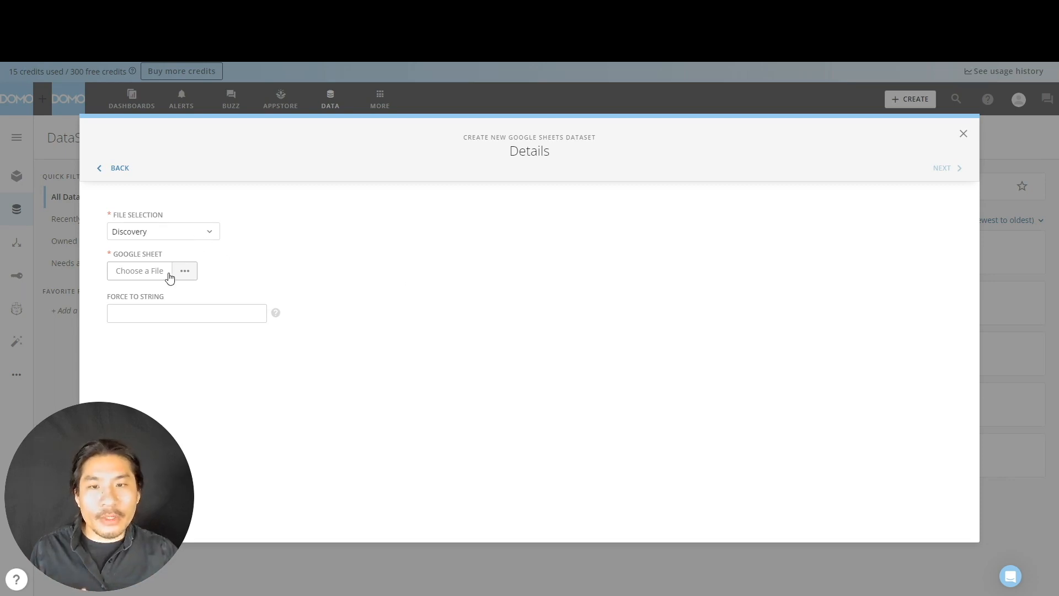
mouse_move(162, 279)
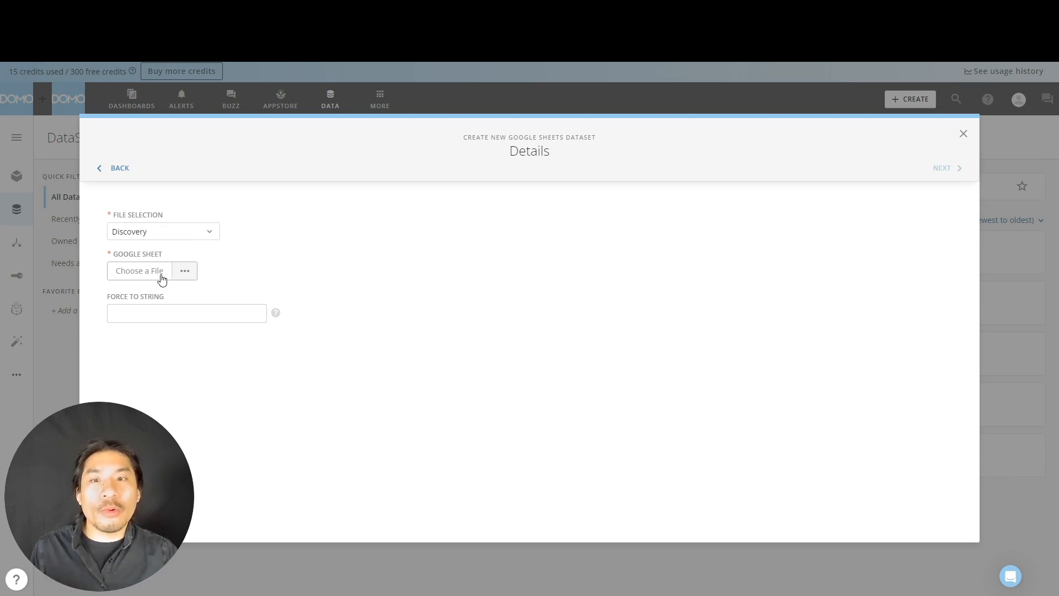
left_click(139, 270)
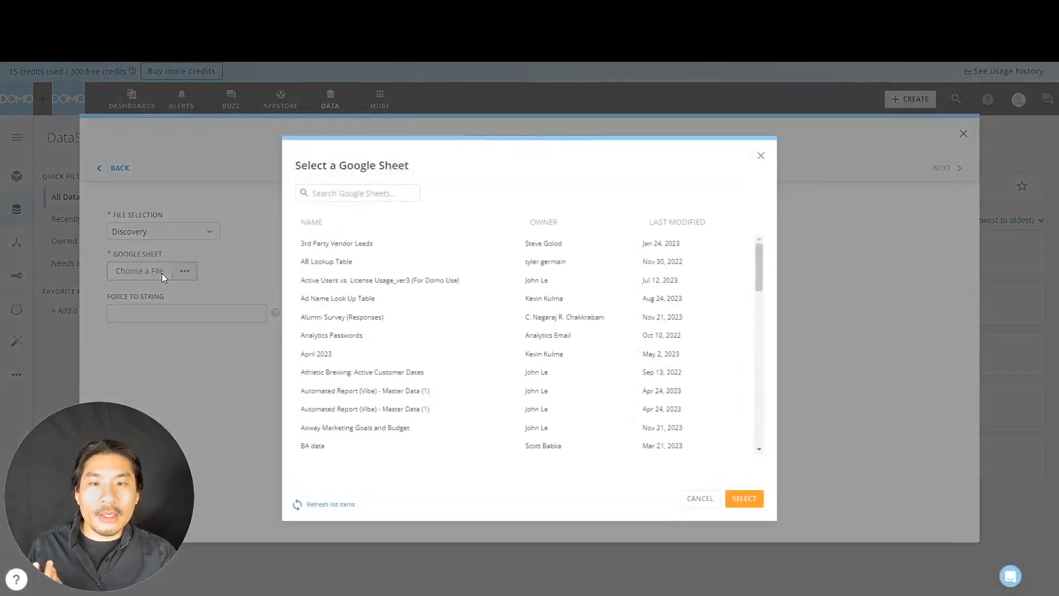
scroll("down", 3)
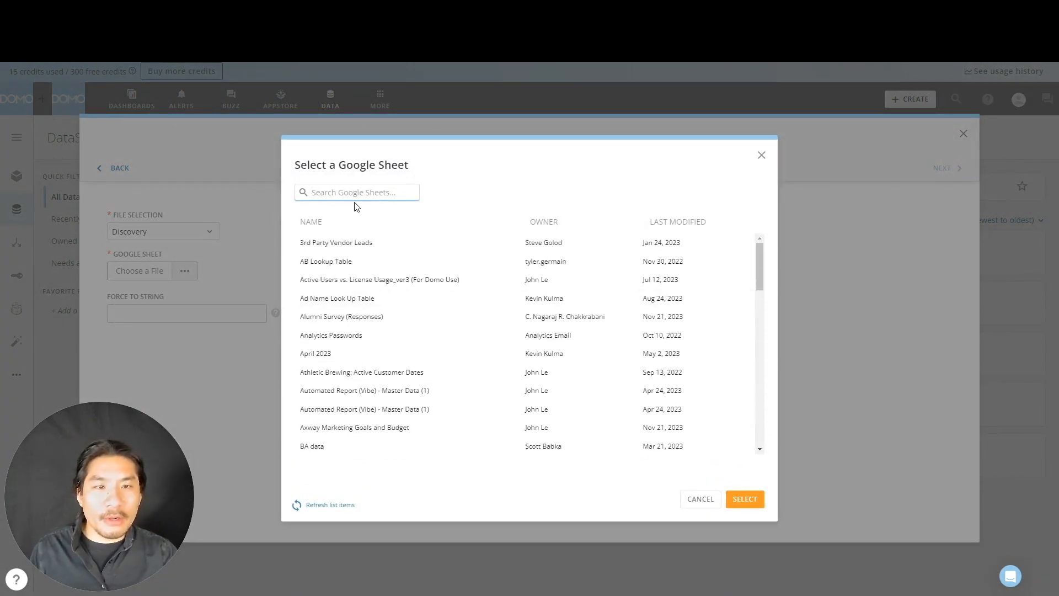
left_click(356, 192)
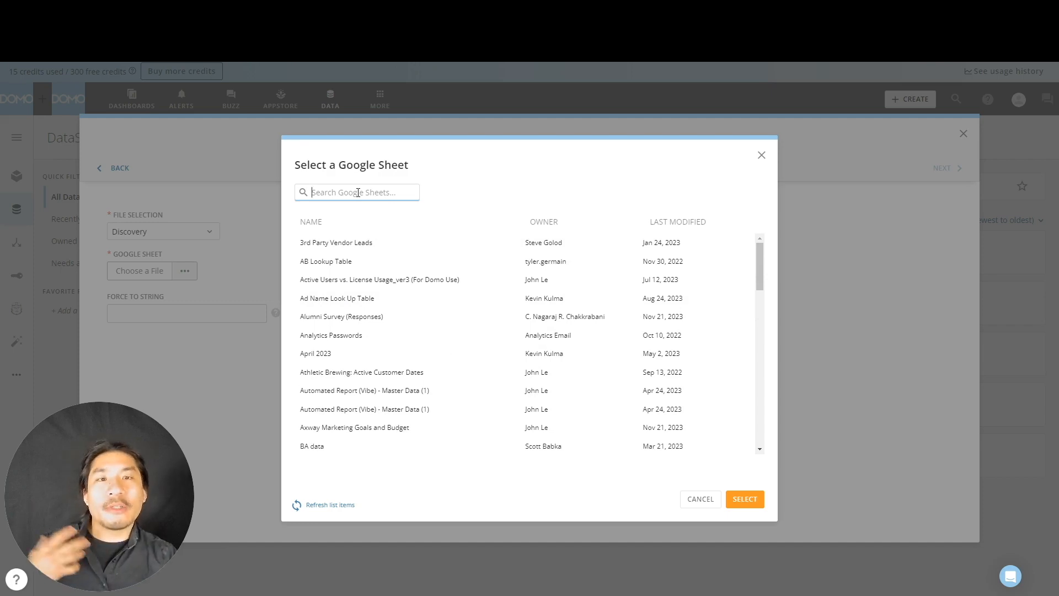
type("mark")
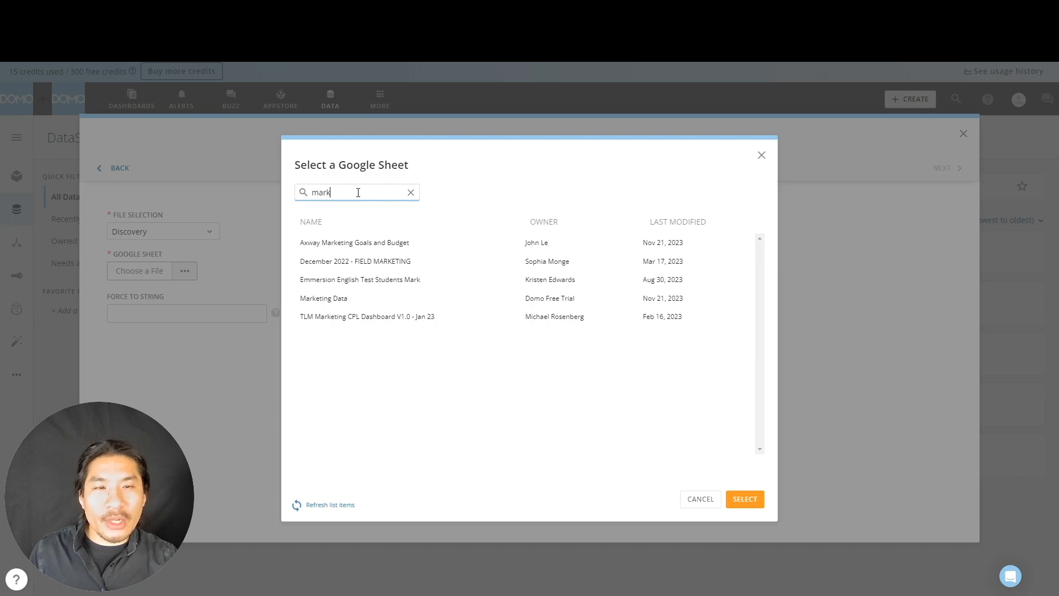
mouse_move(356, 297)
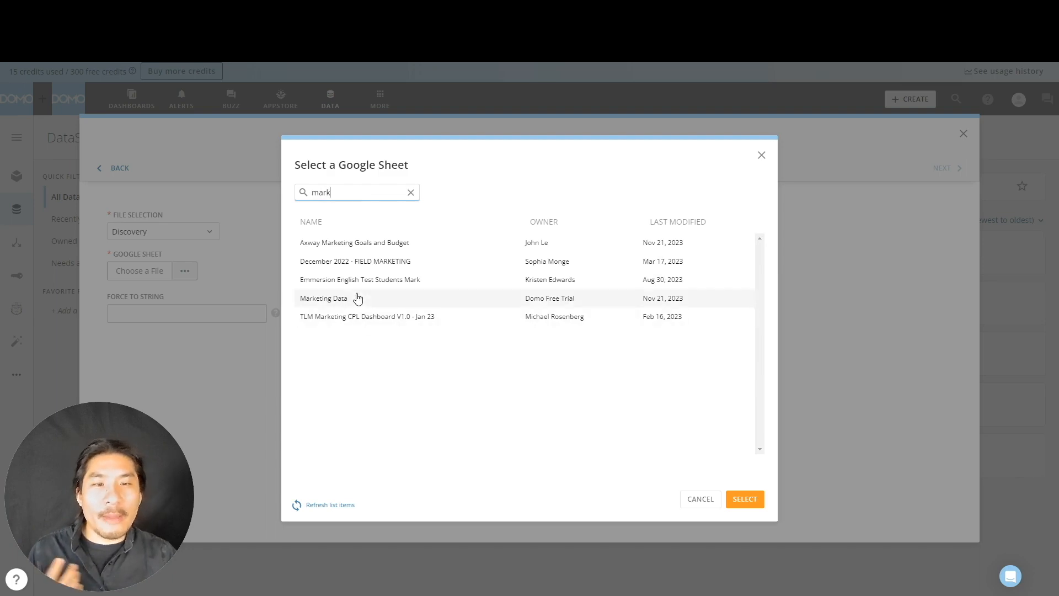
left_click(323, 298)
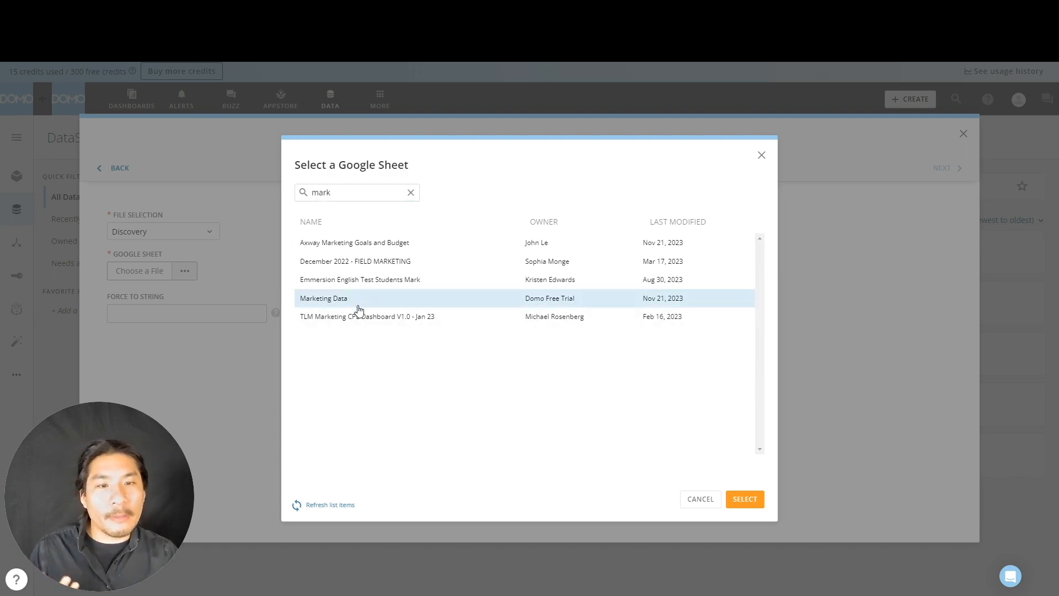
mouse_move(745, 498)
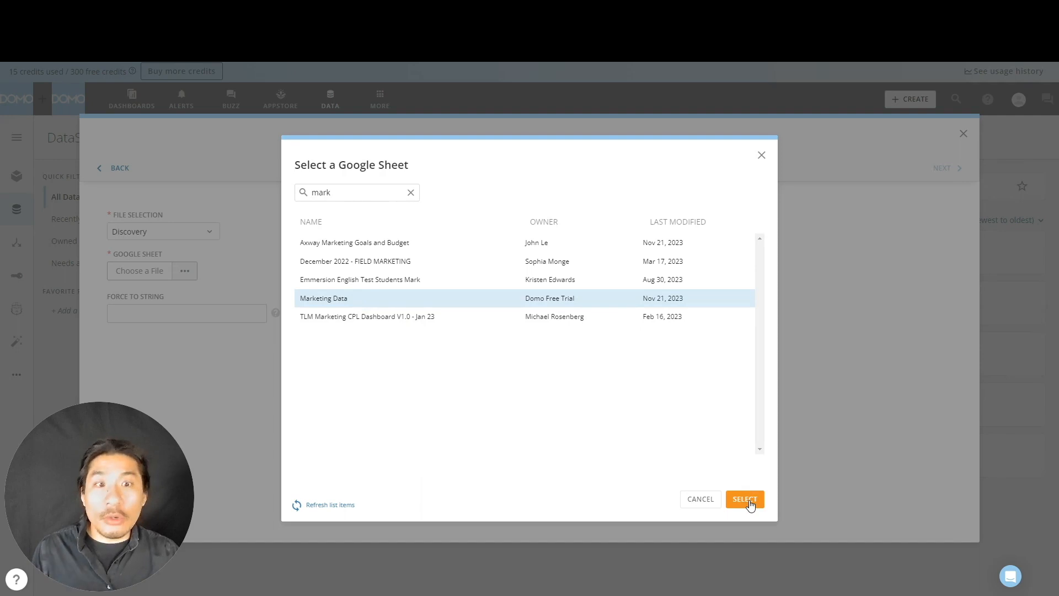
left_click(744, 499)
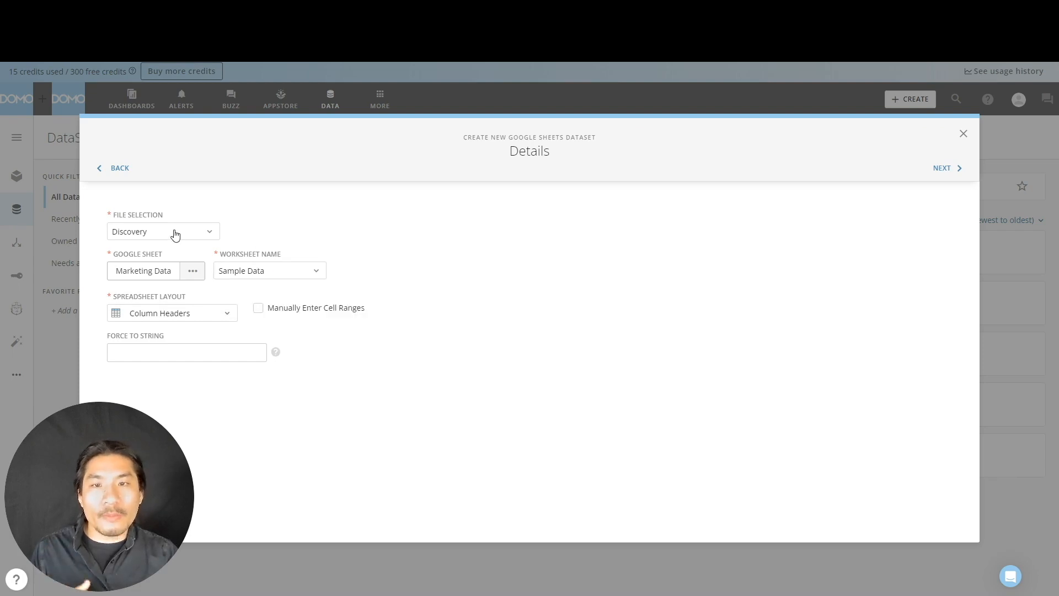
Step: Set File Selection to Search with 'Marketing Dataset' as the term, then review the selection methods
left_click(162, 231)
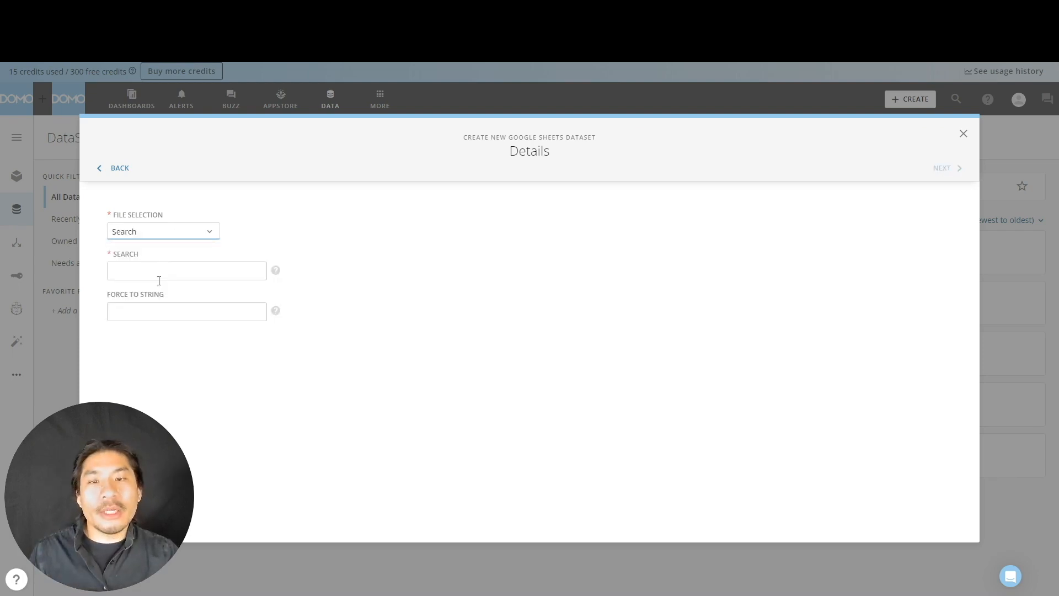
left_click(186, 270)
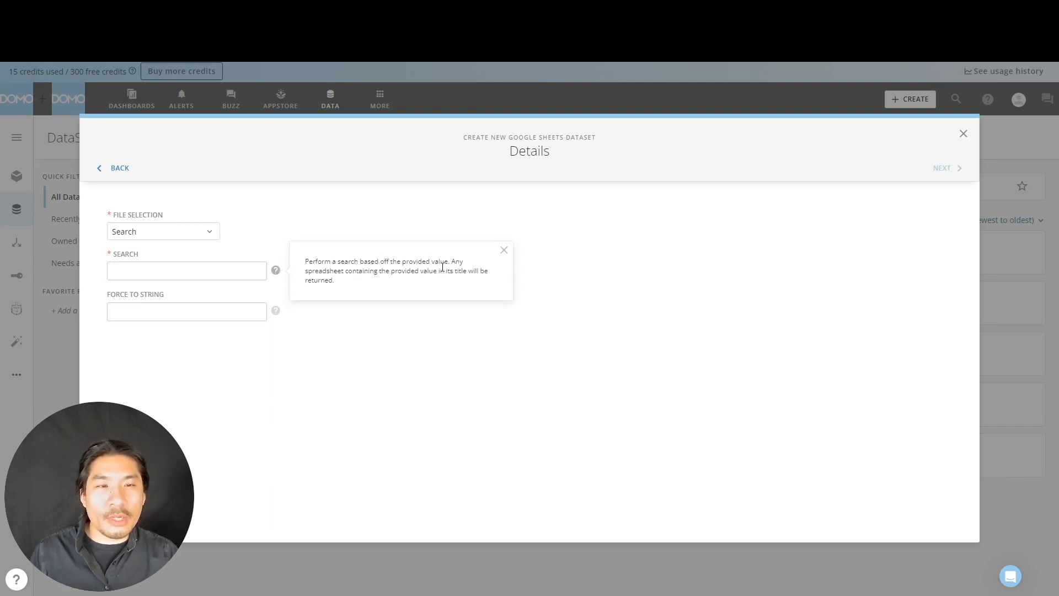
left_click(187, 270)
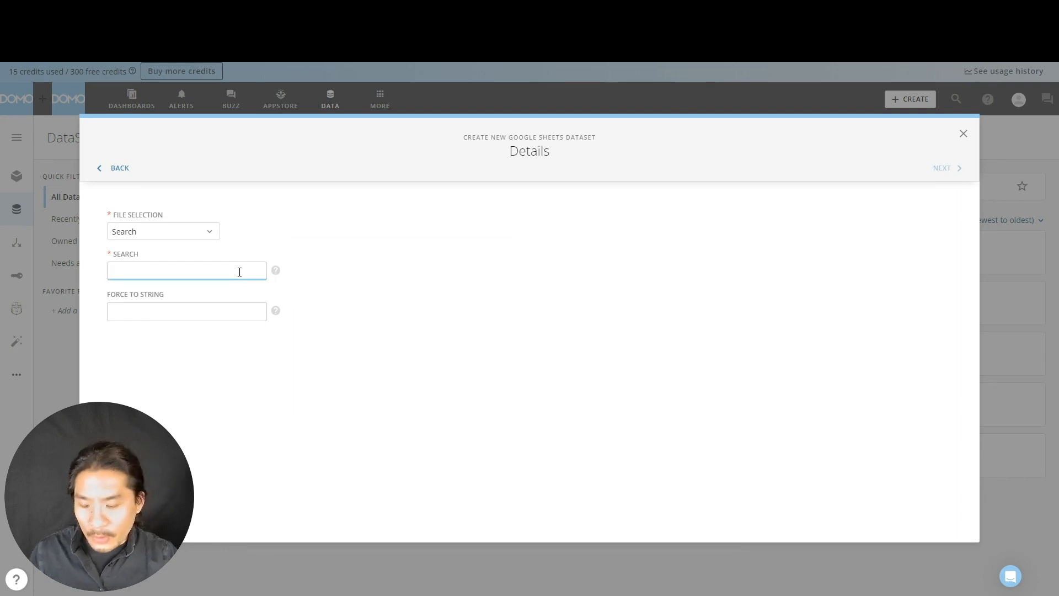
type("Mak")
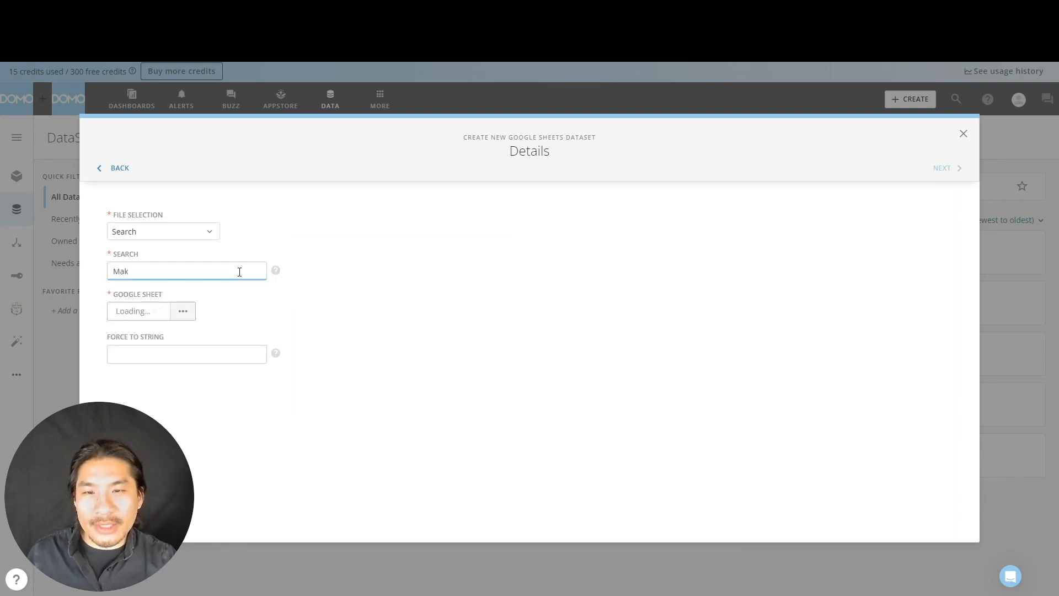
type("Marketing Datas")
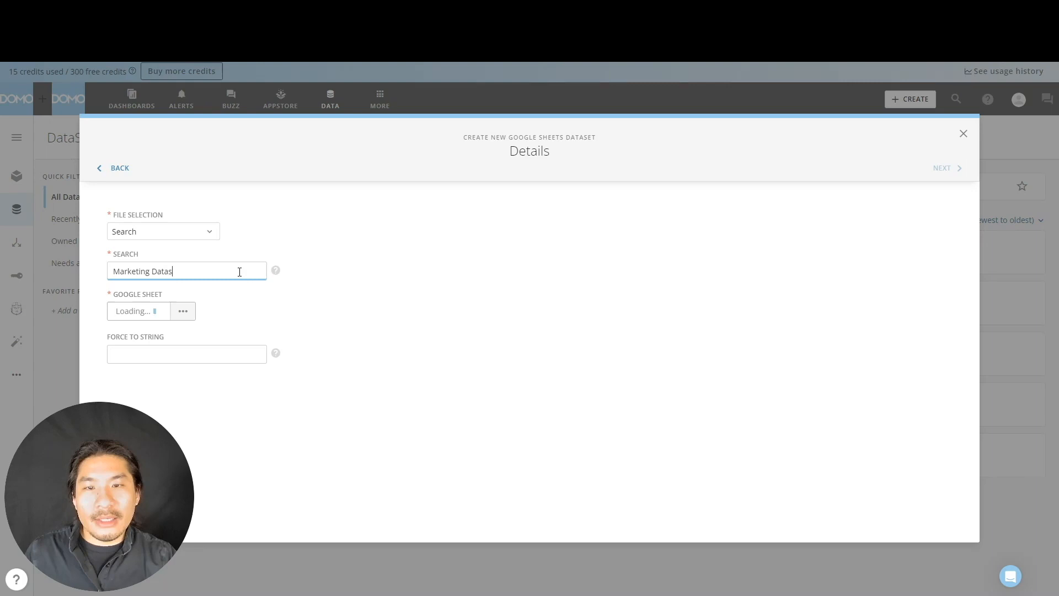
type("et")
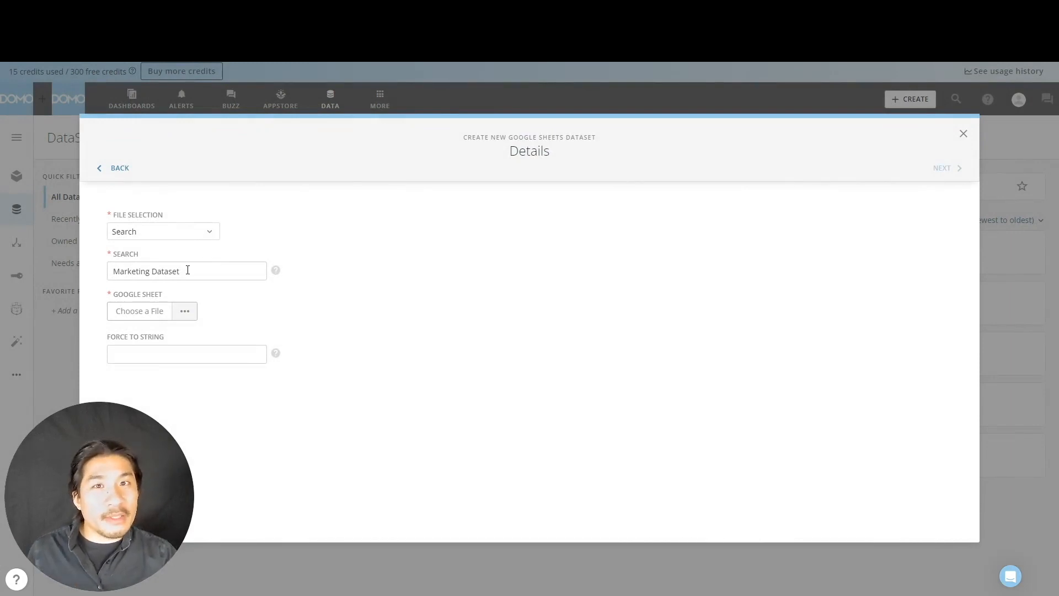
left_click(162, 230)
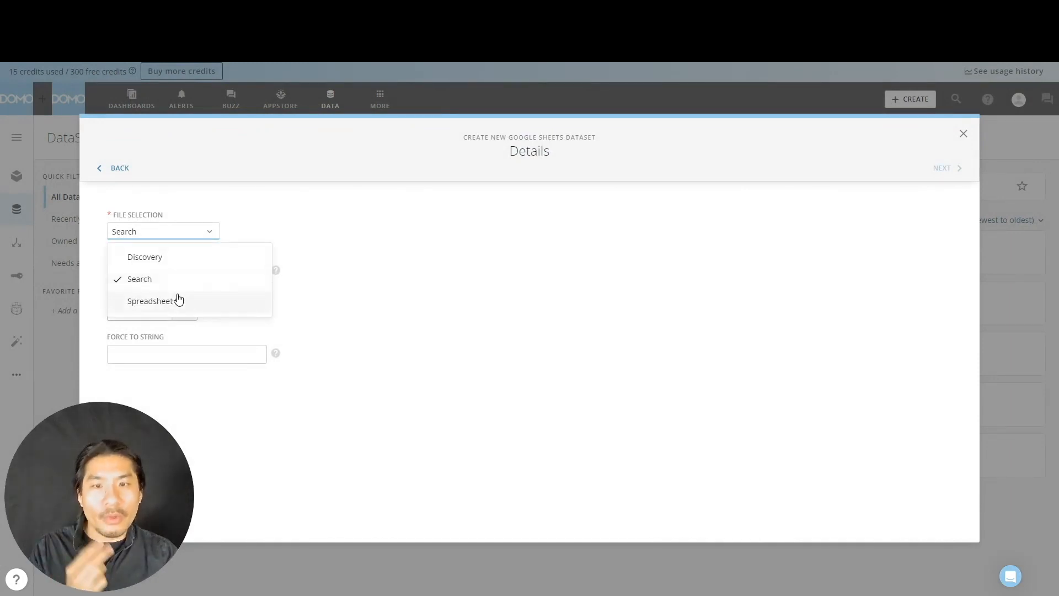
mouse_move(176, 304)
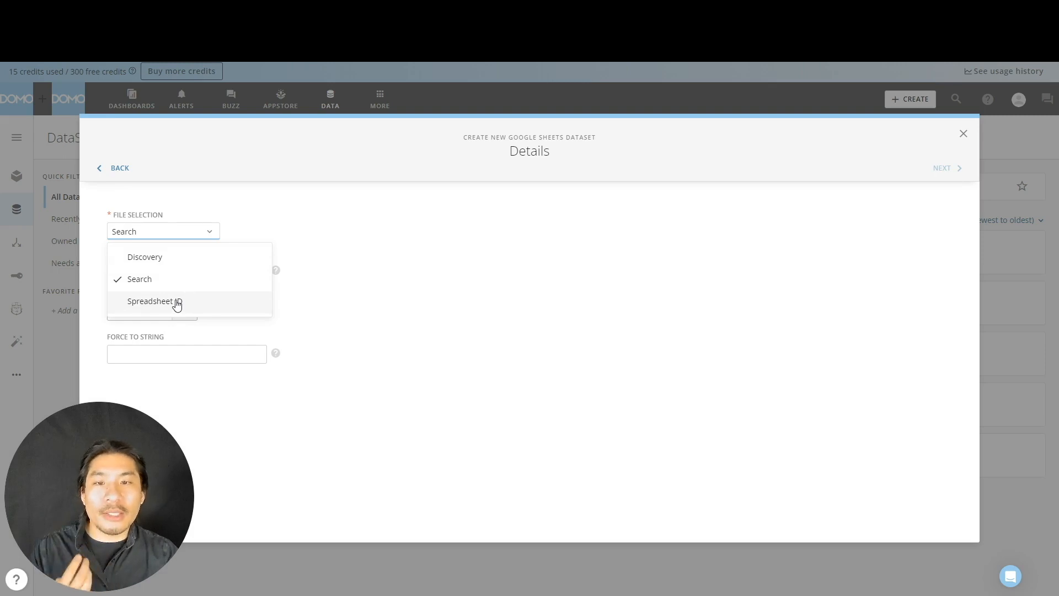
mouse_move(177, 309)
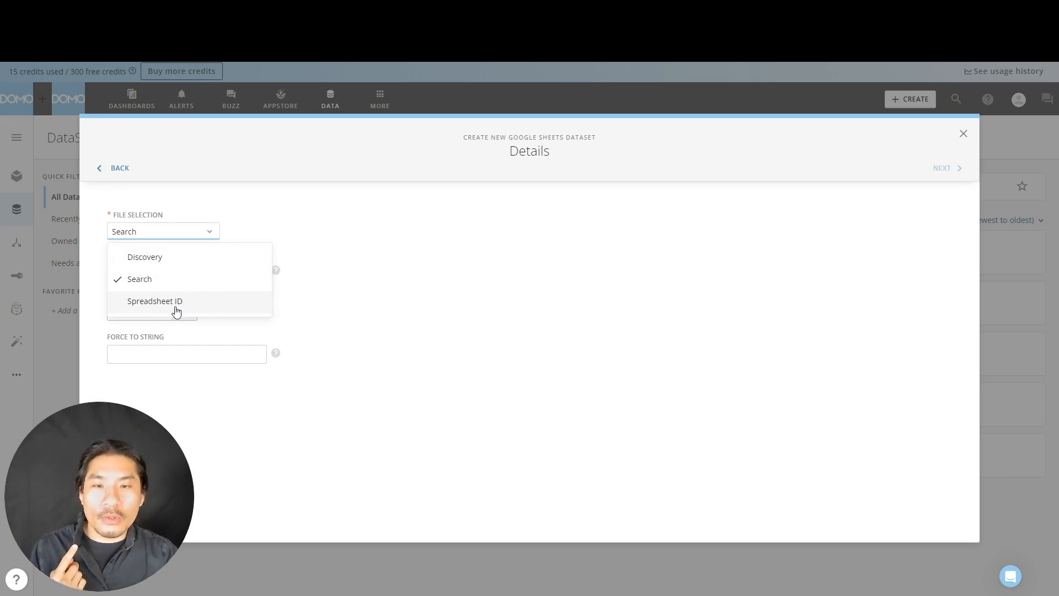
Step: Set File Selection to identify the sheet by Spreadsheet ID
left_click(155, 300)
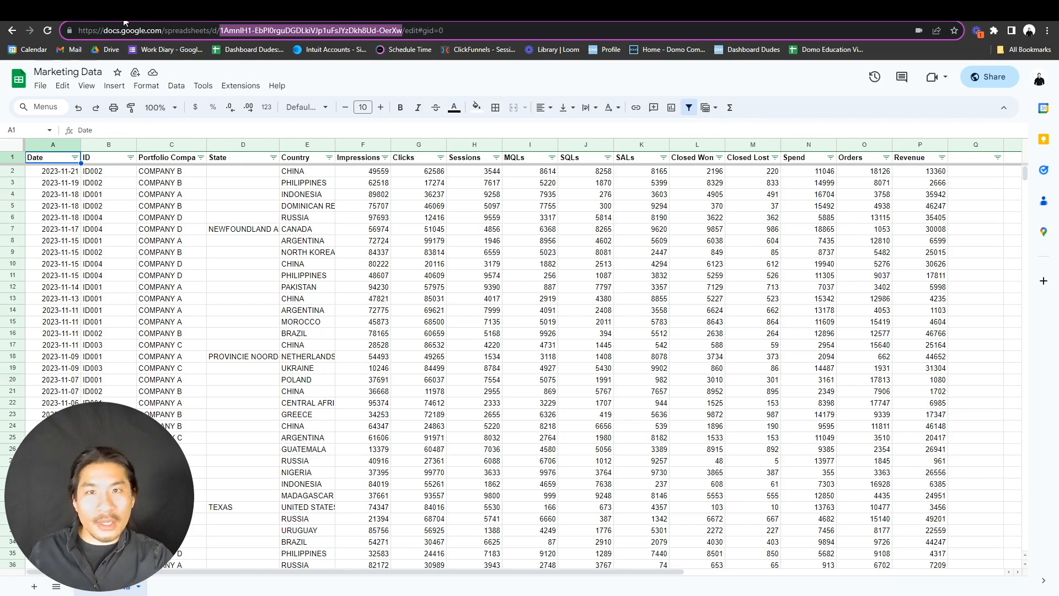
mouse_move(41, 29)
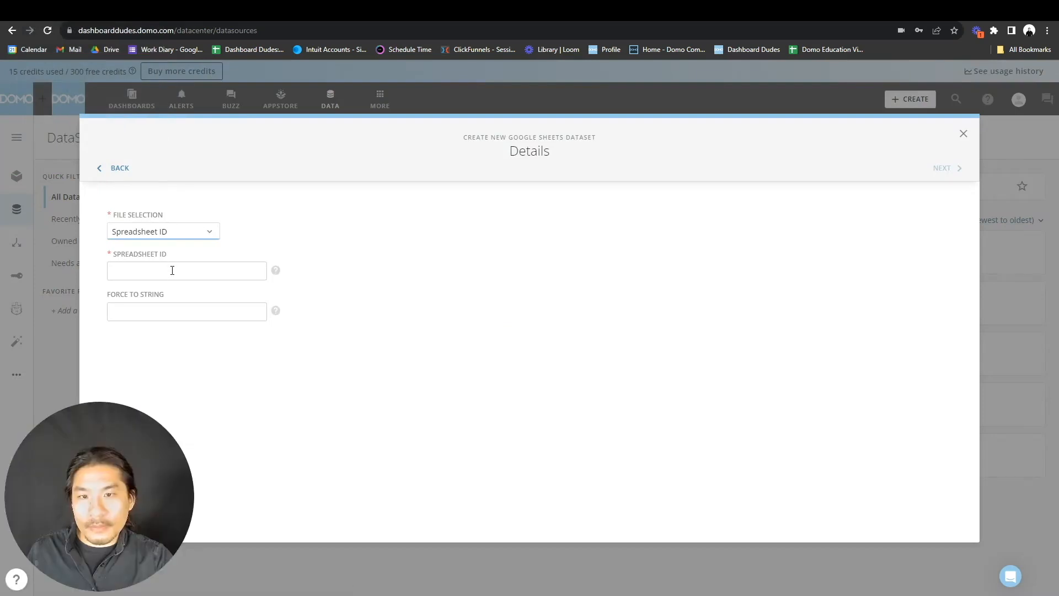
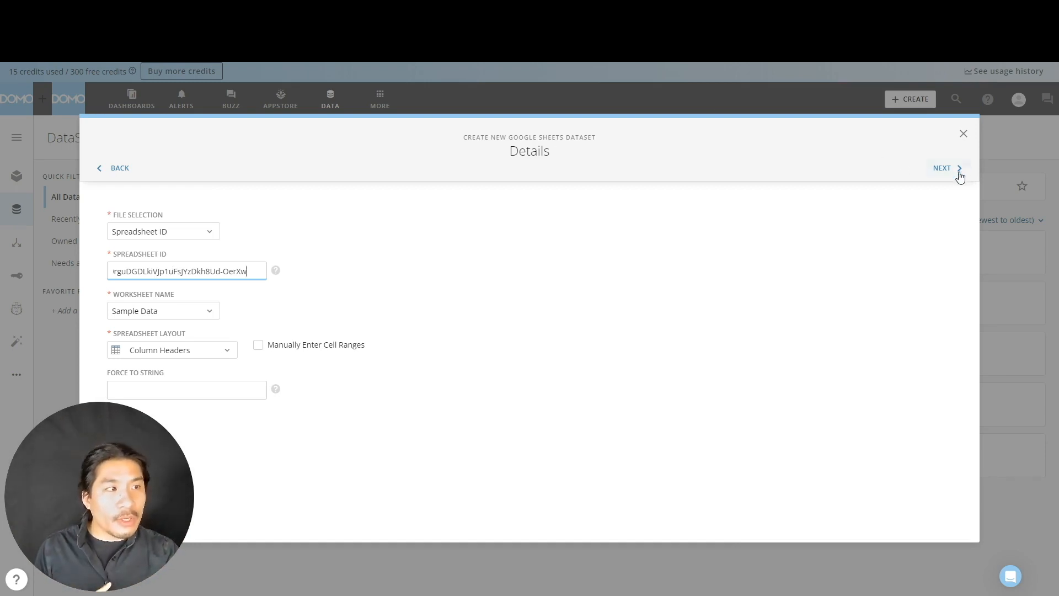
Step: Enter the Marketing Data spreadsheet ID and continue to the Scheduling step
left_click(941, 168)
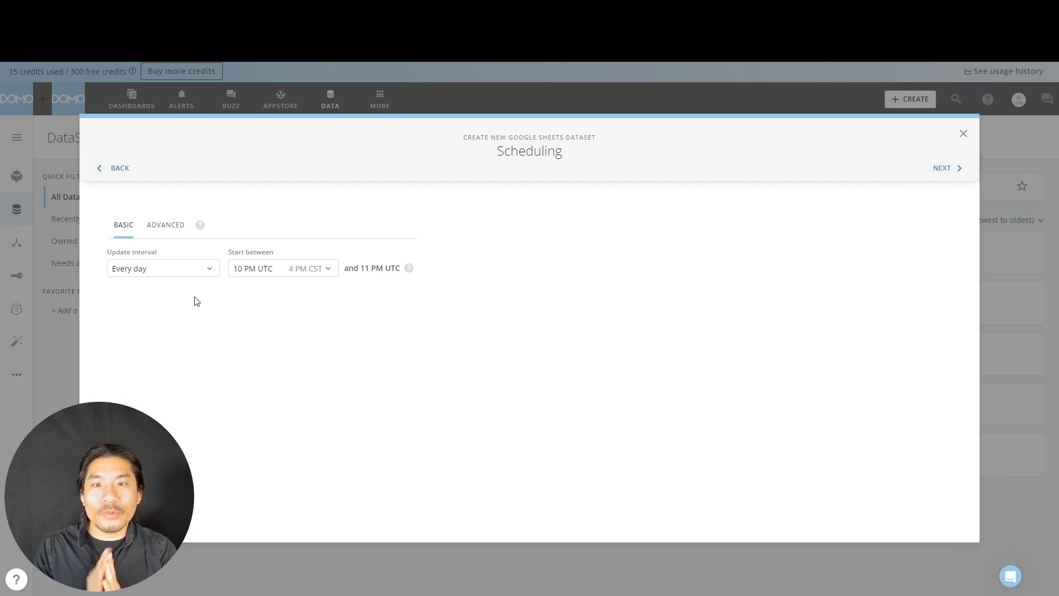
mouse_move(196, 276)
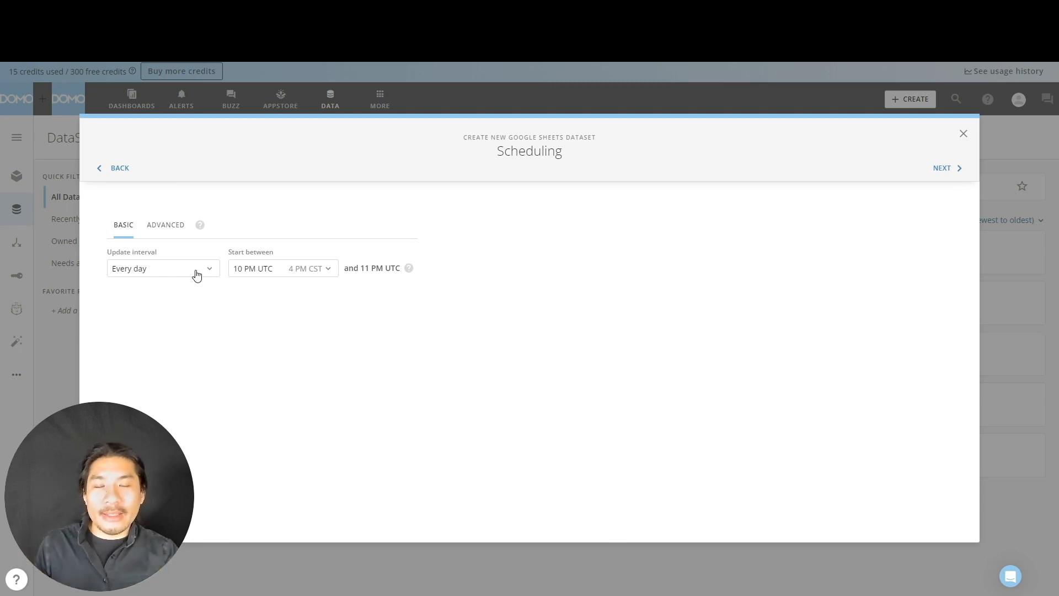
mouse_move(293, 277)
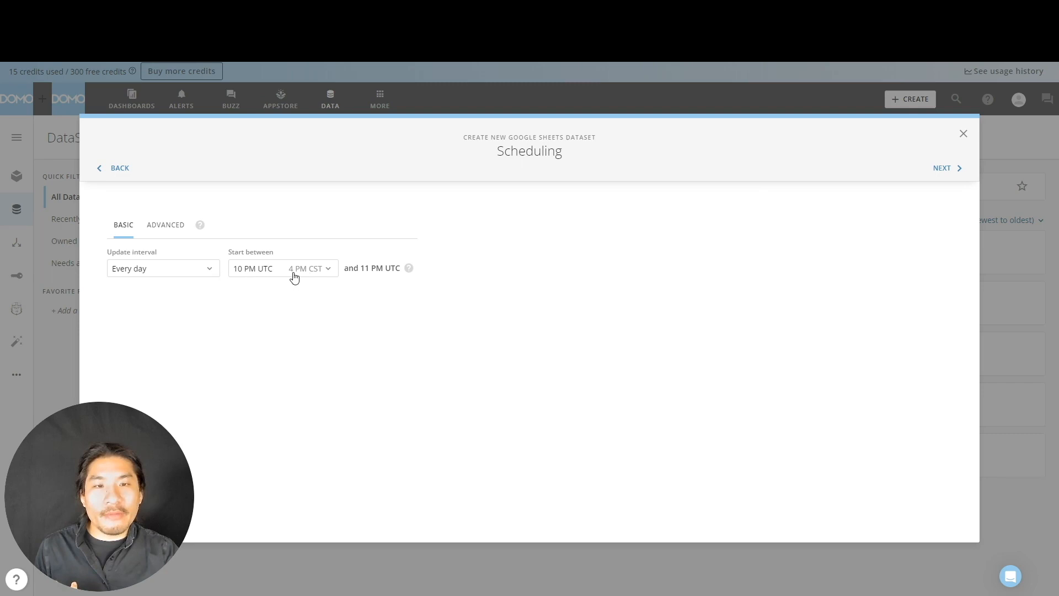
mouse_move(262, 277)
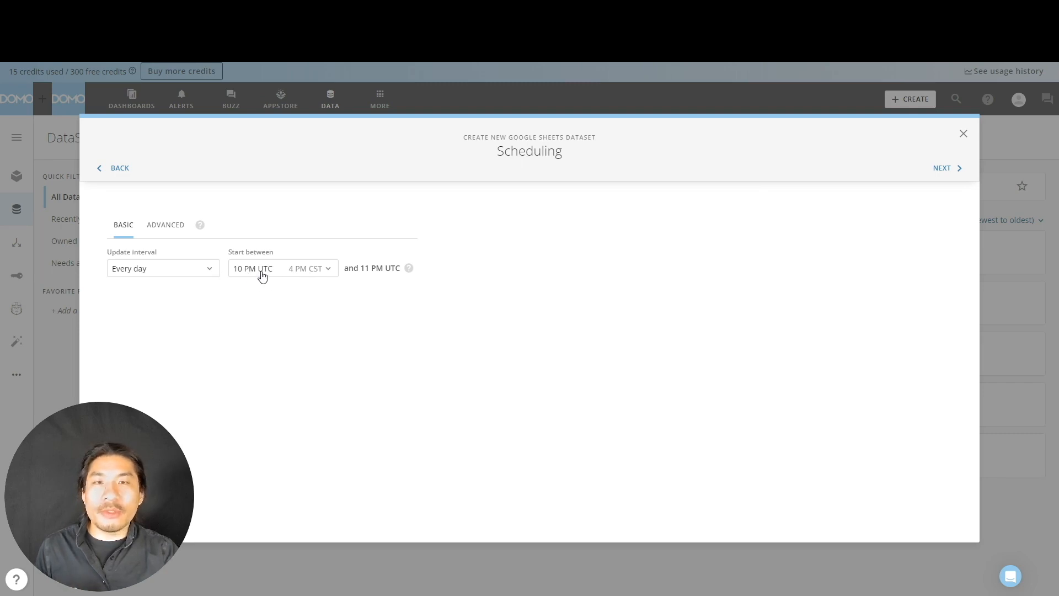
mouse_move(303, 274)
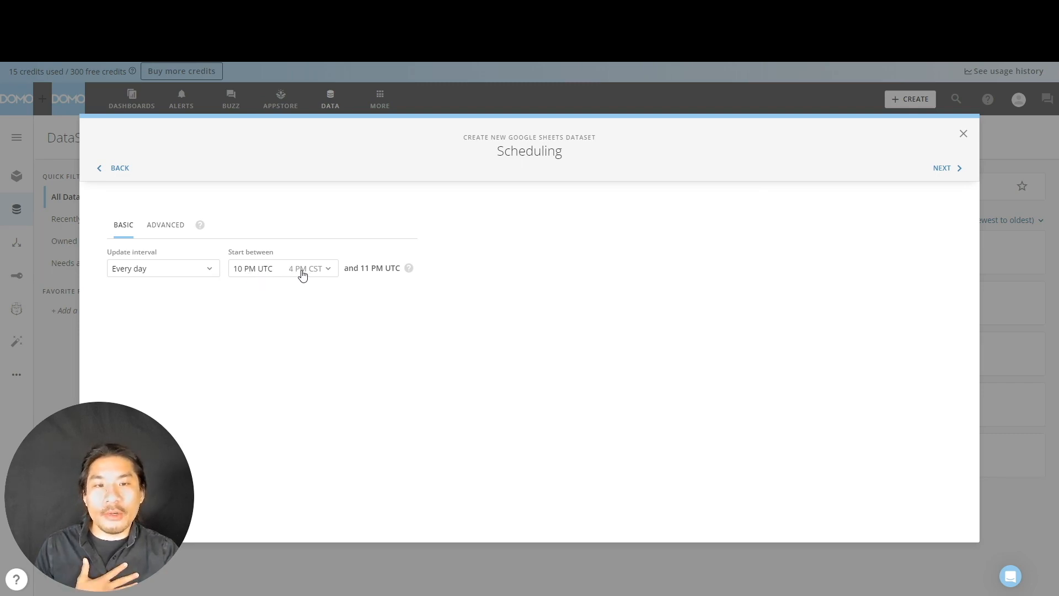
mouse_move(312, 276)
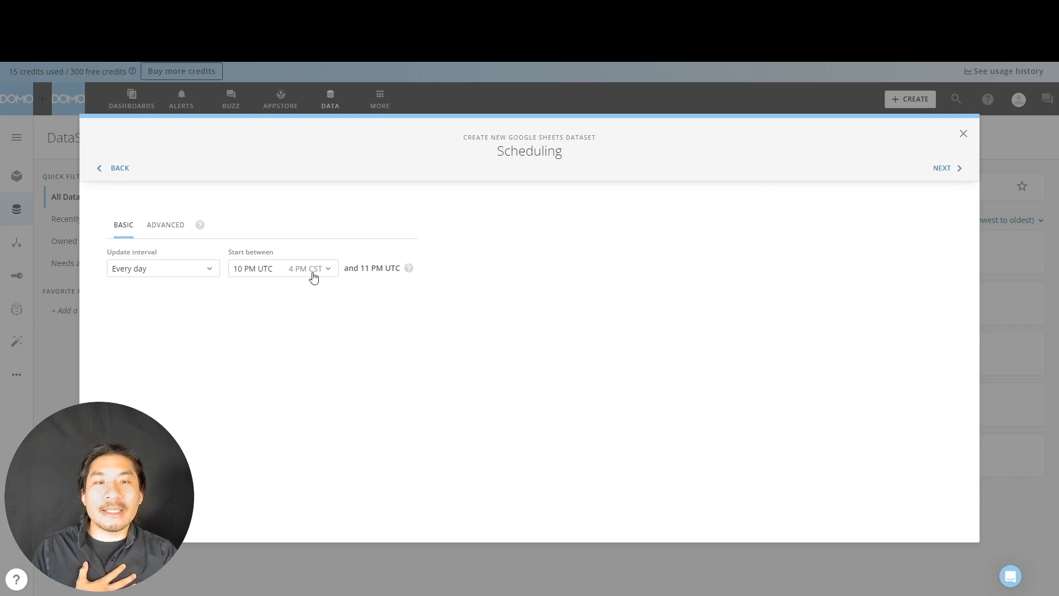
Step: Start daily updates between 12 PM and 1 PM UTC, keeping the Every day interval
left_click(307, 268)
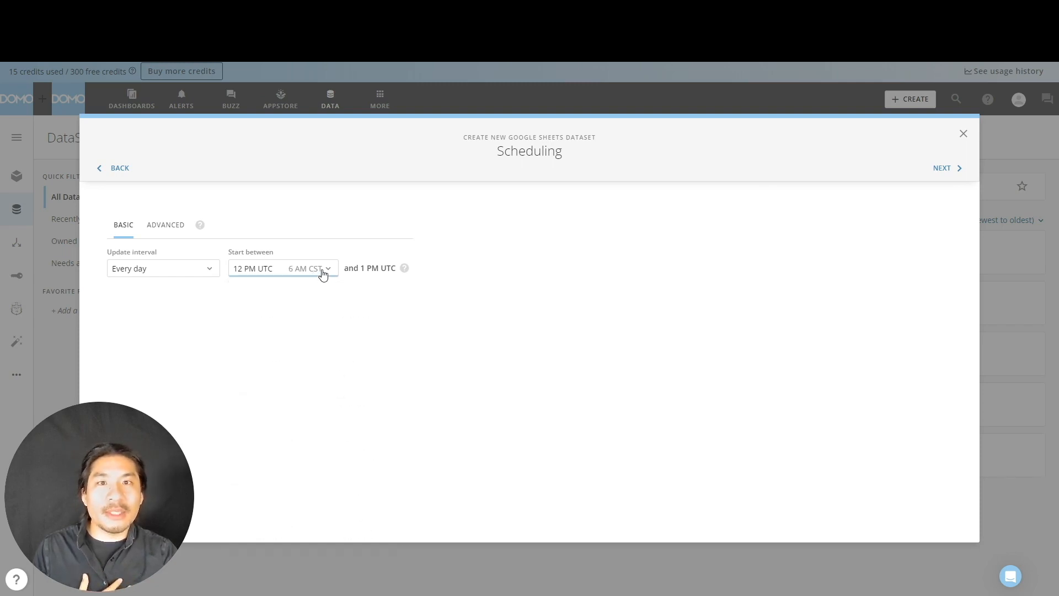
mouse_move(174, 279)
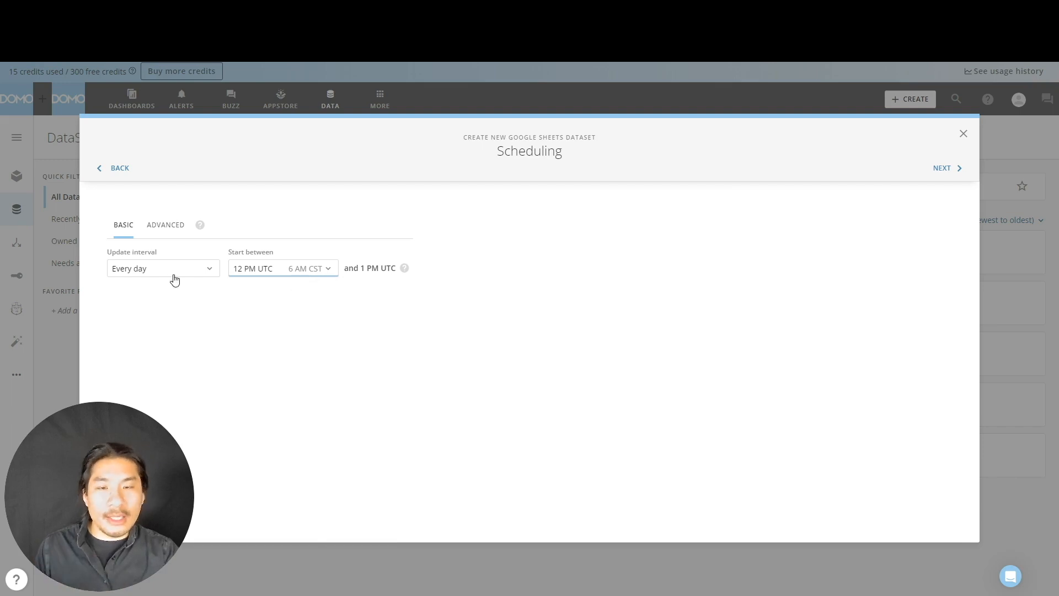
left_click(163, 268)
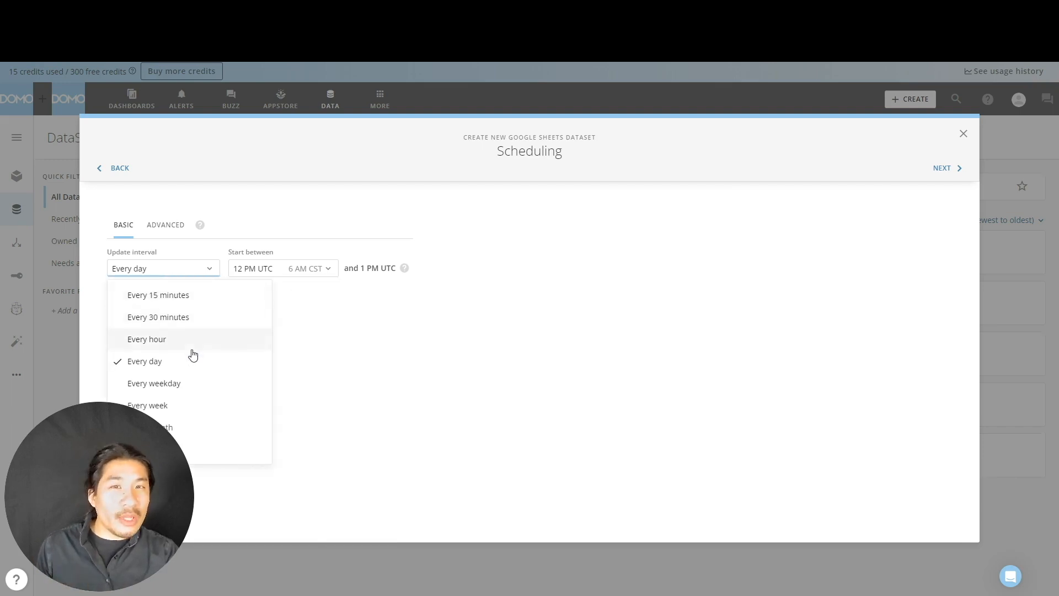
mouse_move(162, 304)
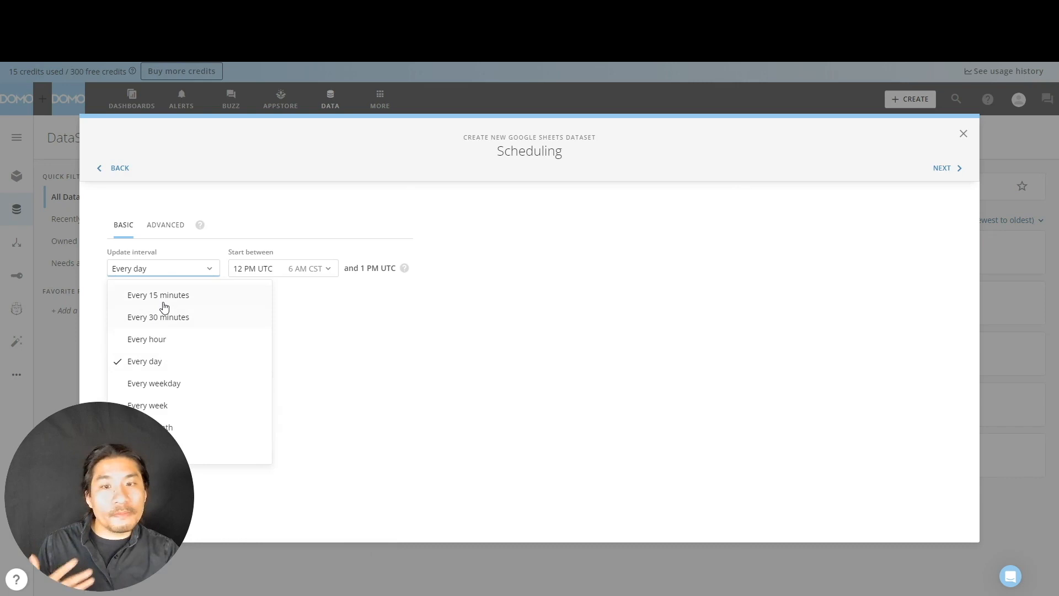
mouse_move(152, 339)
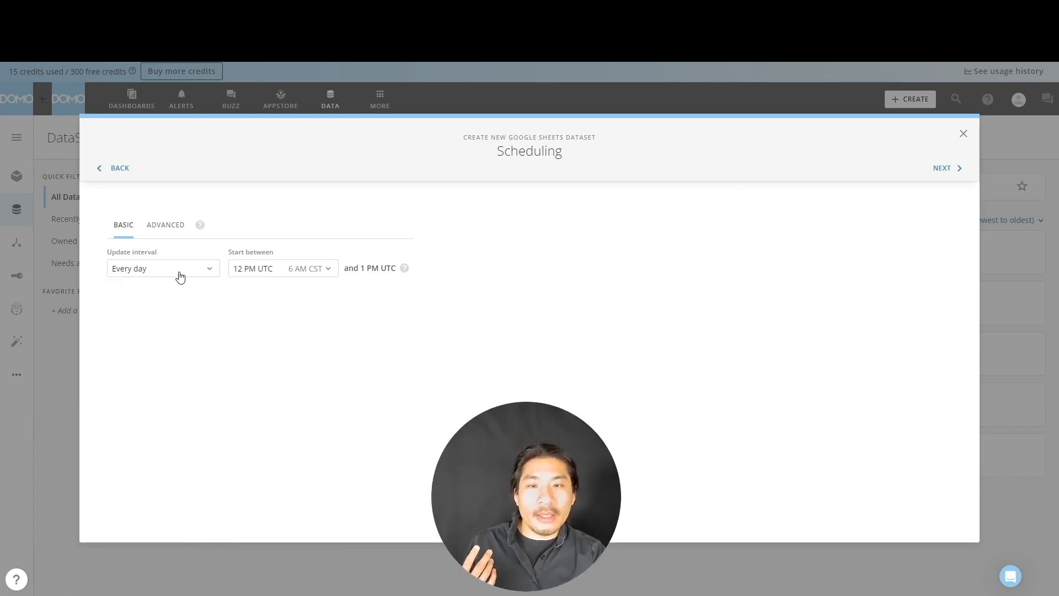
left_click(162, 268)
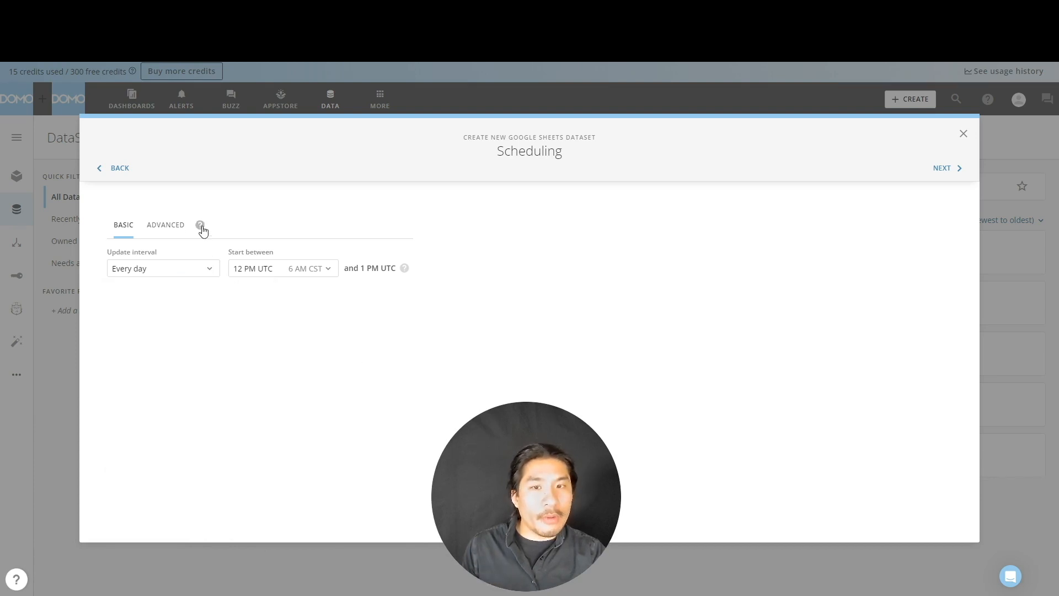
Step: In Advanced scheduling, set updates every 1 hour with active hours 12 PM–11 PM UTC
left_click(166, 224)
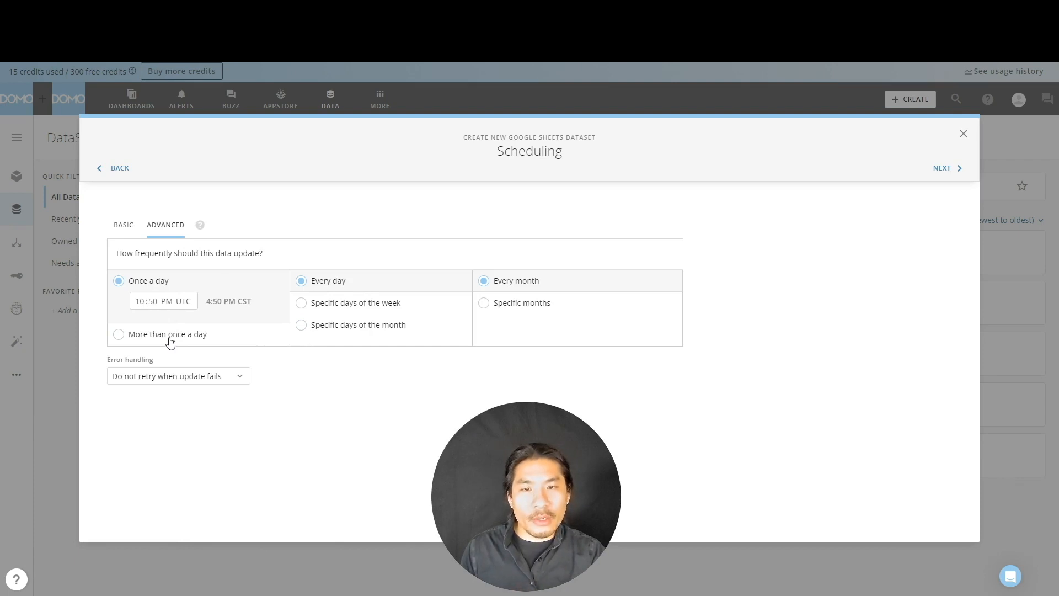
left_click(118, 333)
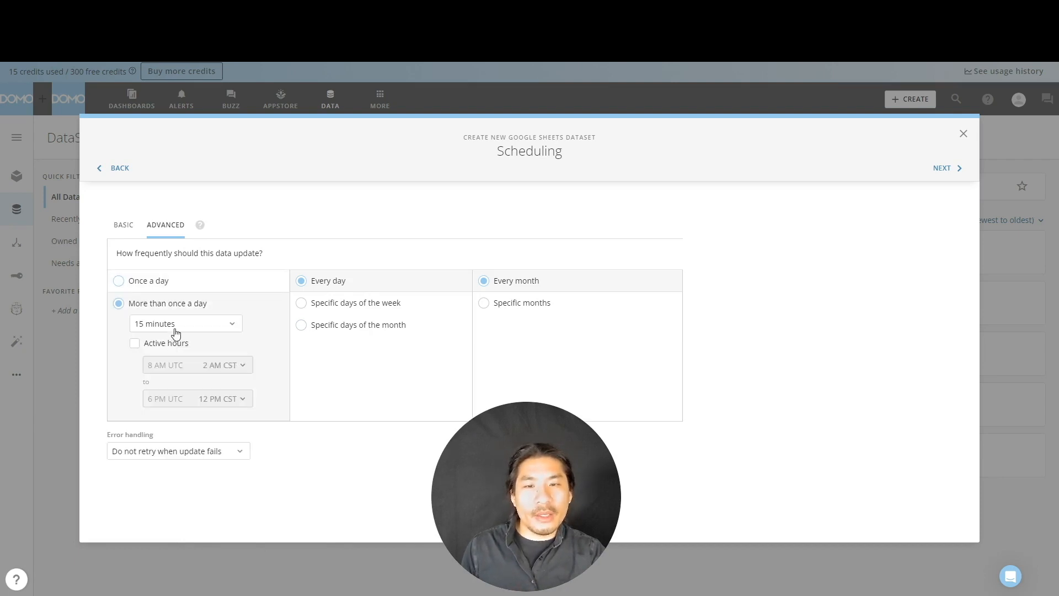
left_click(185, 323)
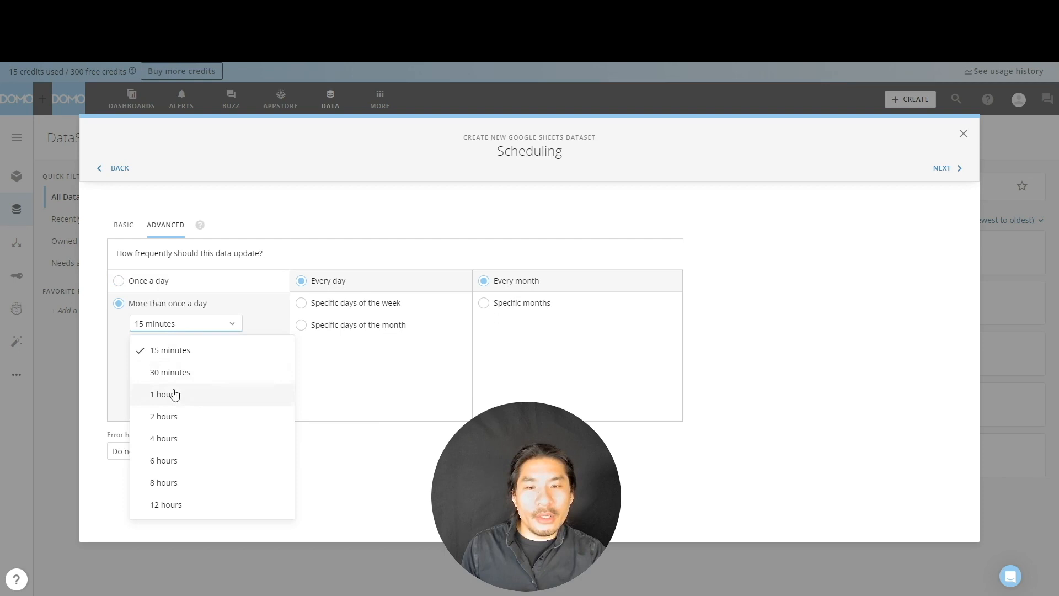
left_click(162, 394)
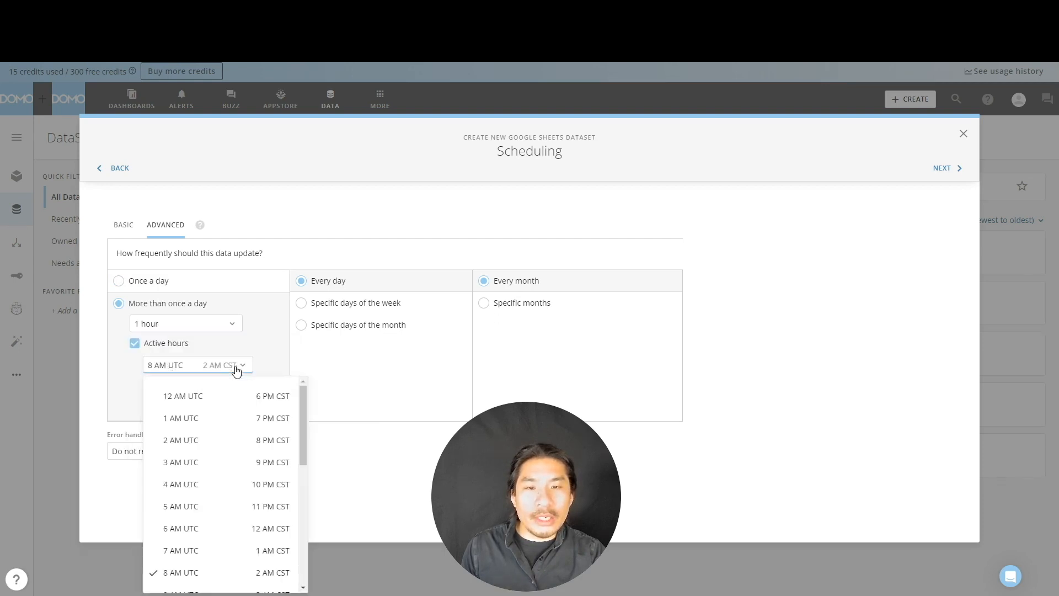
scroll("down", 3)
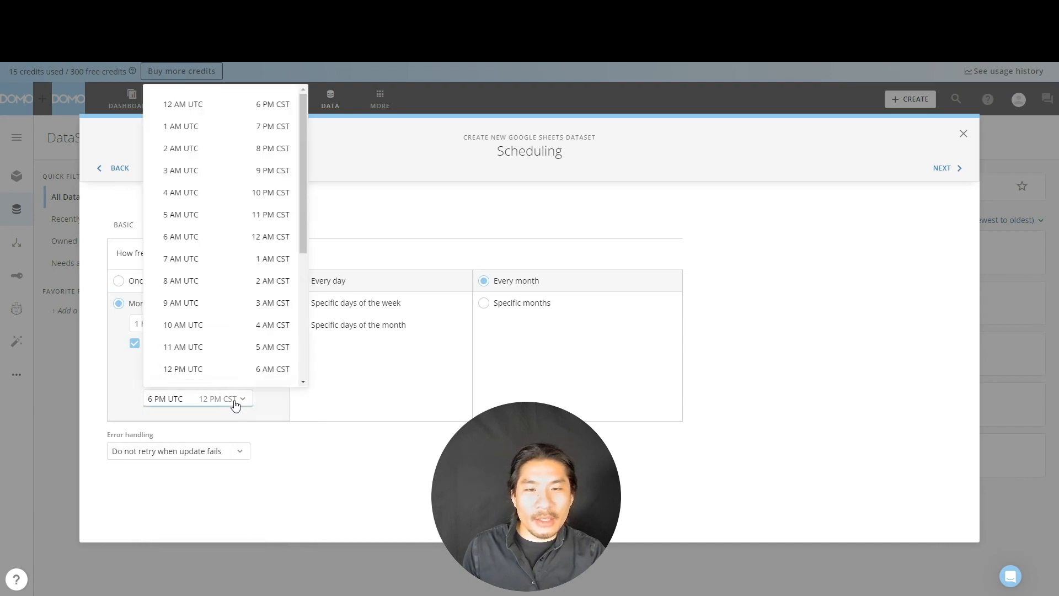
scroll("down", 3)
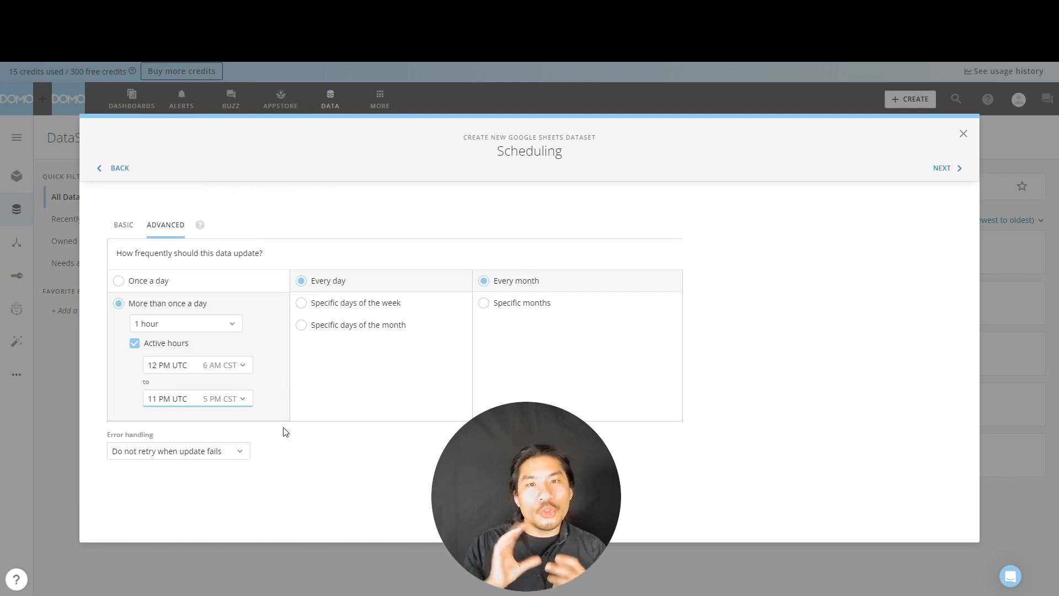
mouse_move(371, 306)
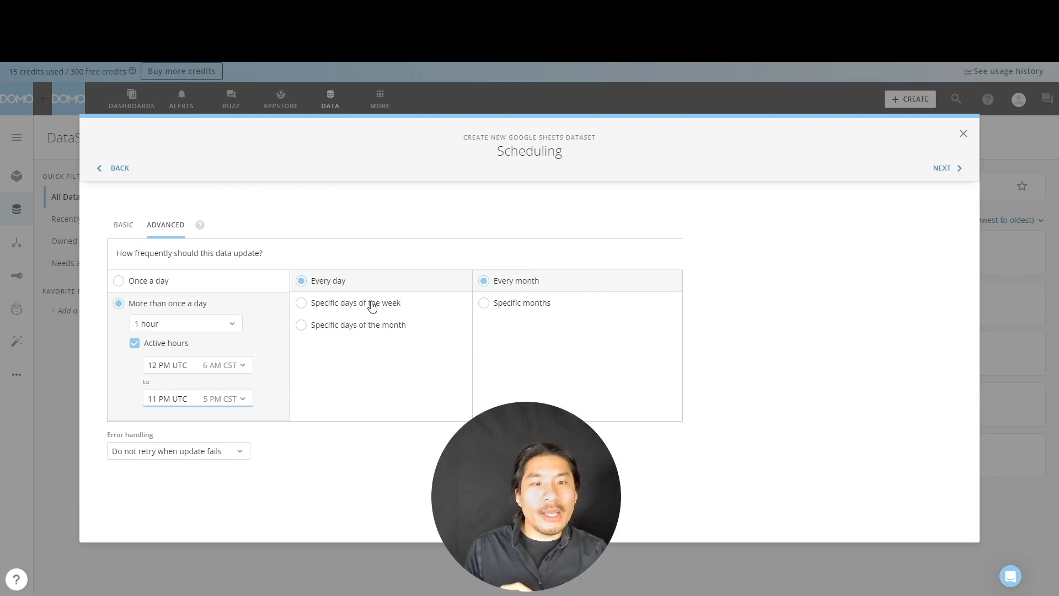
mouse_move(327, 326)
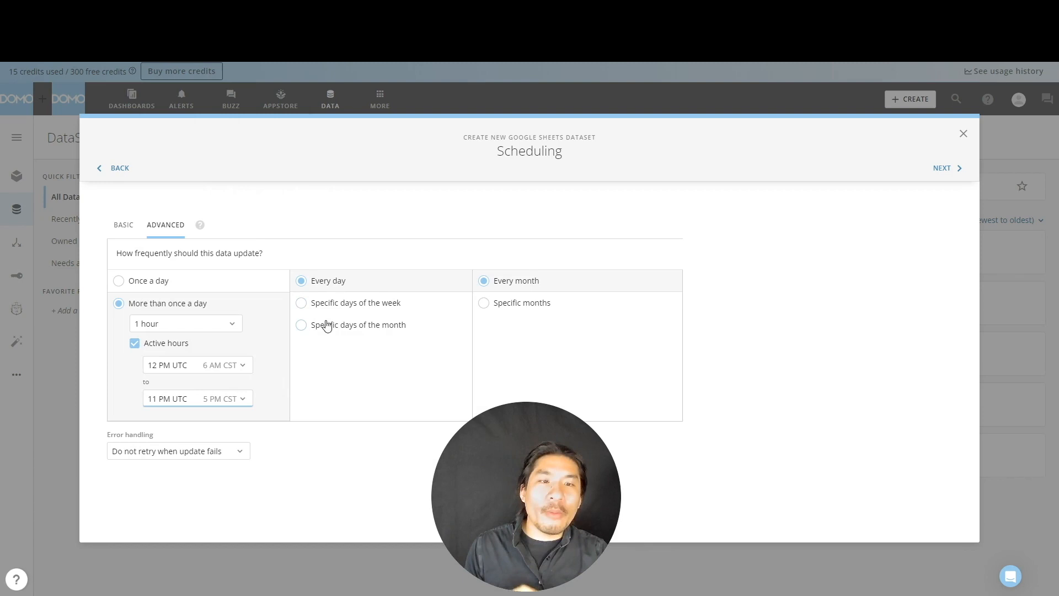
Step: Choose specific days of the week and specific months, after comparing days-of-month options
left_click(301, 302)
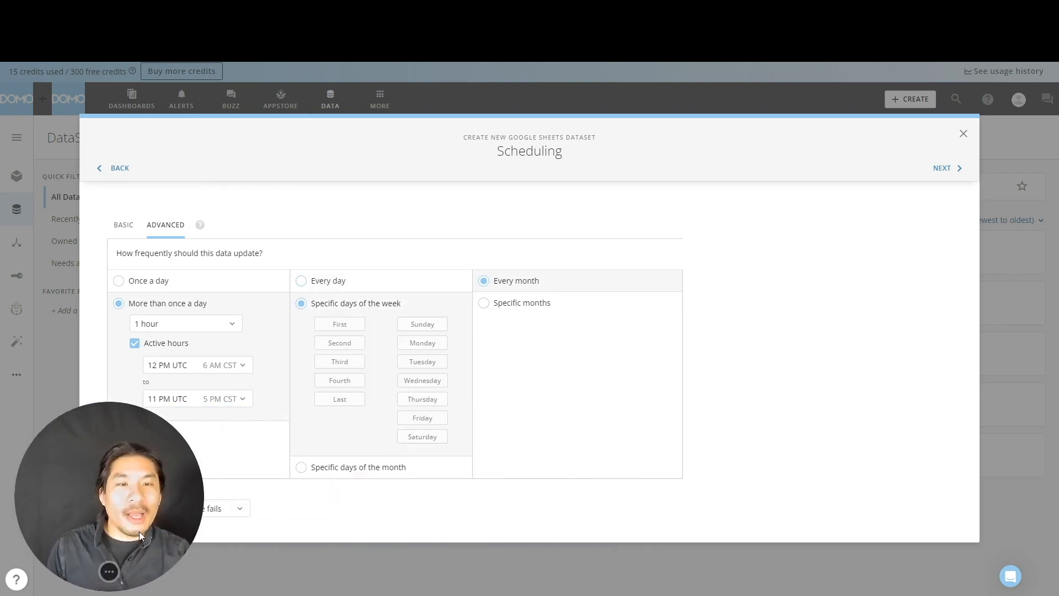
mouse_move(345, 461)
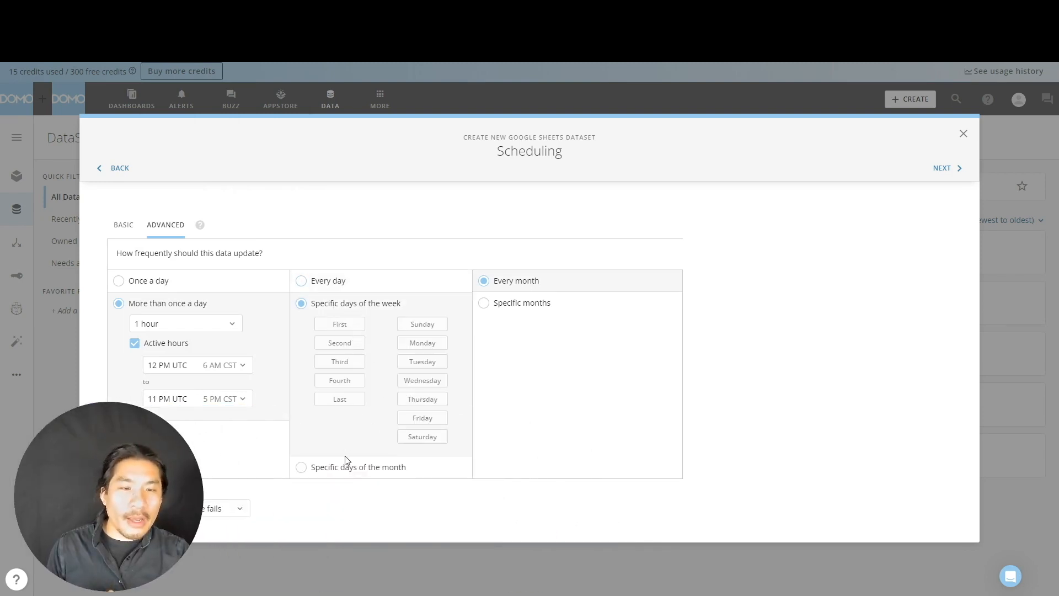
left_click(301, 466)
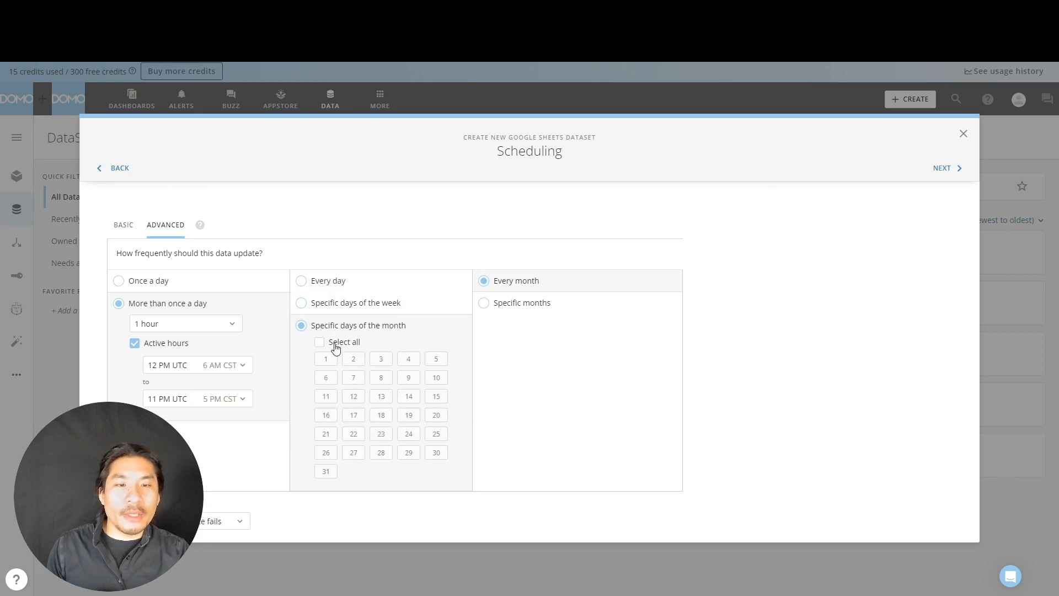
mouse_move(312, 319)
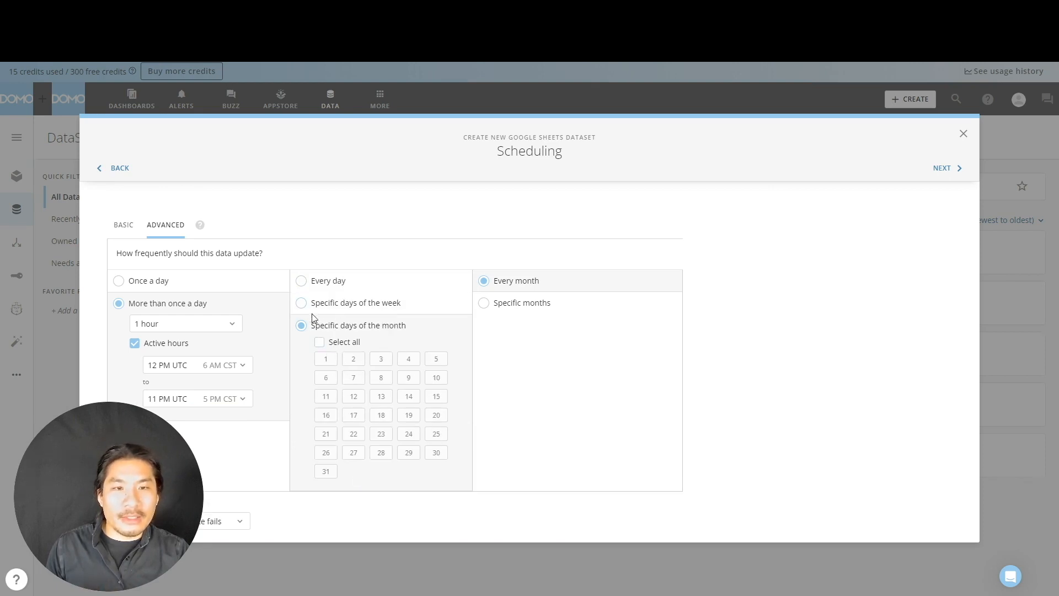
mouse_move(296, 291)
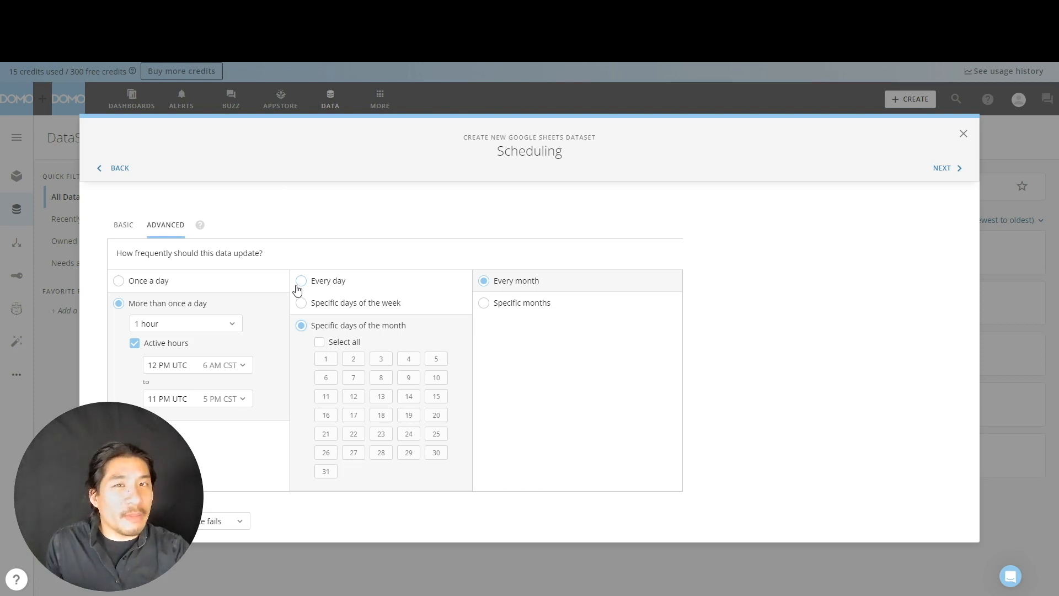
mouse_move(306, 309)
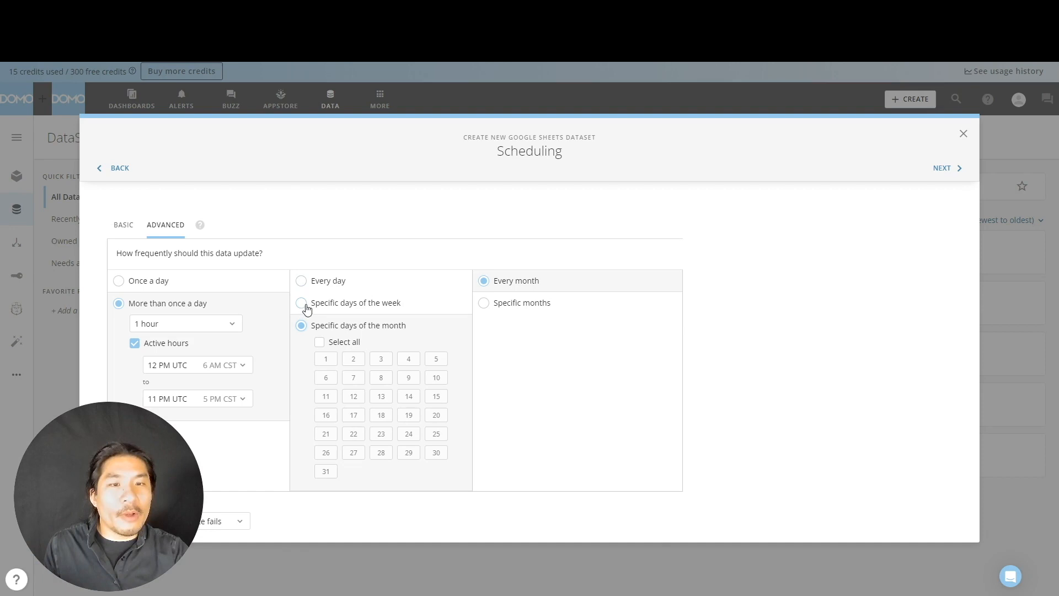
left_click(301, 302)
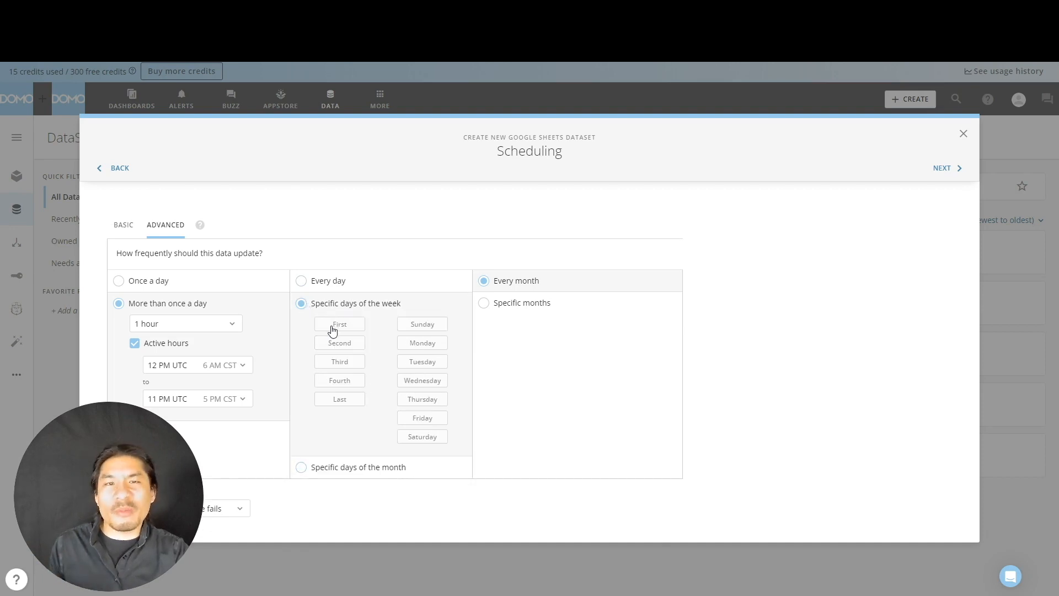
left_click(483, 302)
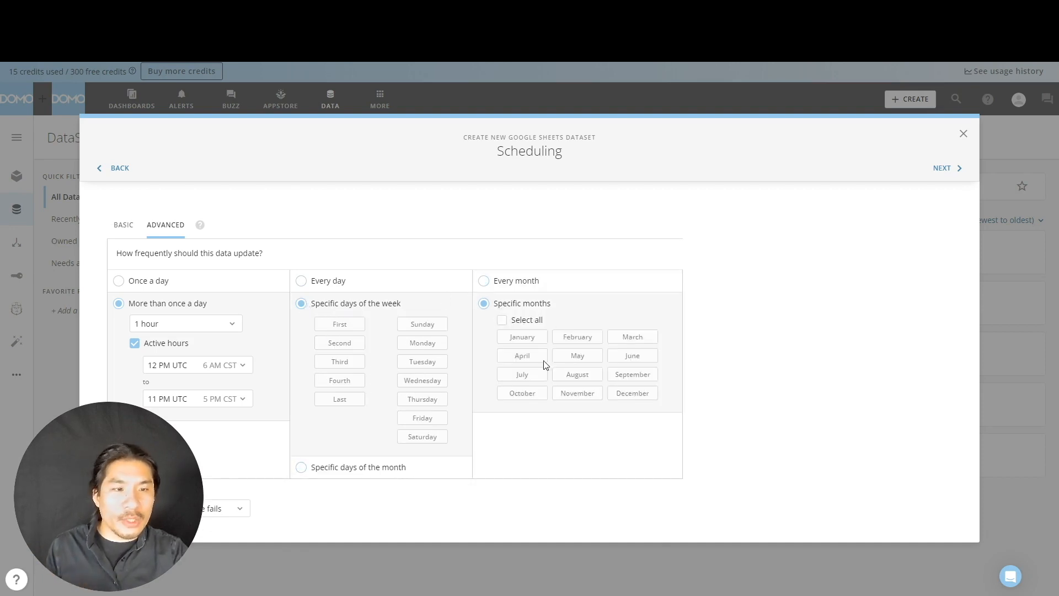
mouse_move(124, 232)
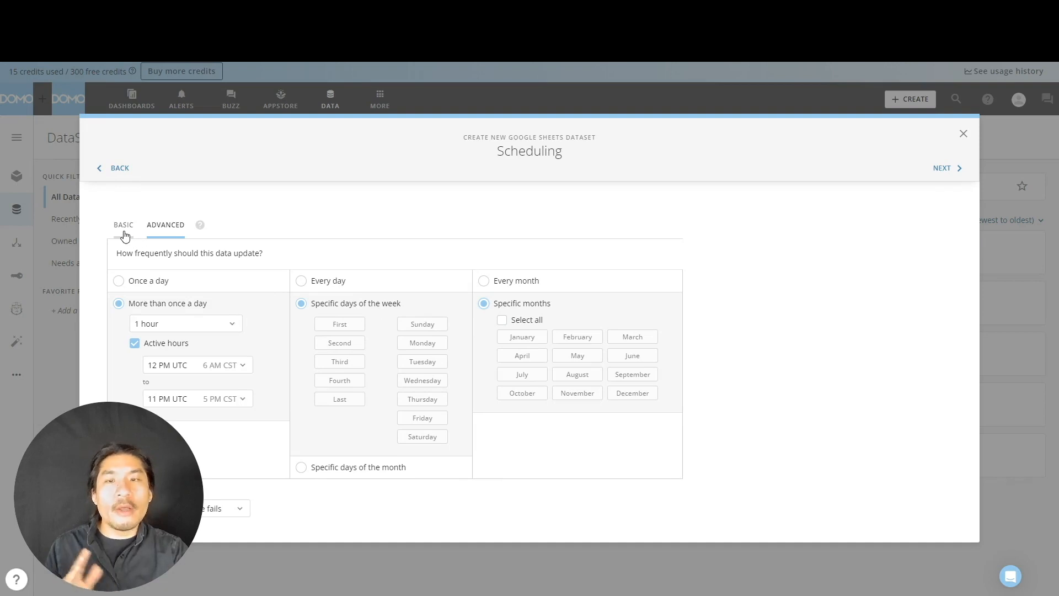
Step: On the Basic tab set the update interval to Manually and continue to Name & Describe
left_click(124, 224)
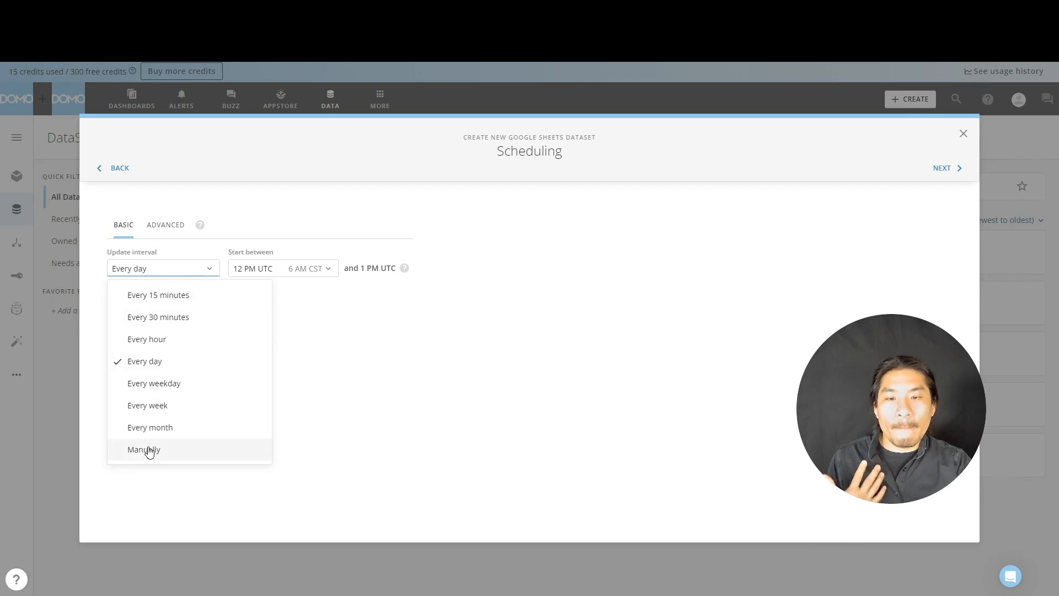
left_click(144, 449)
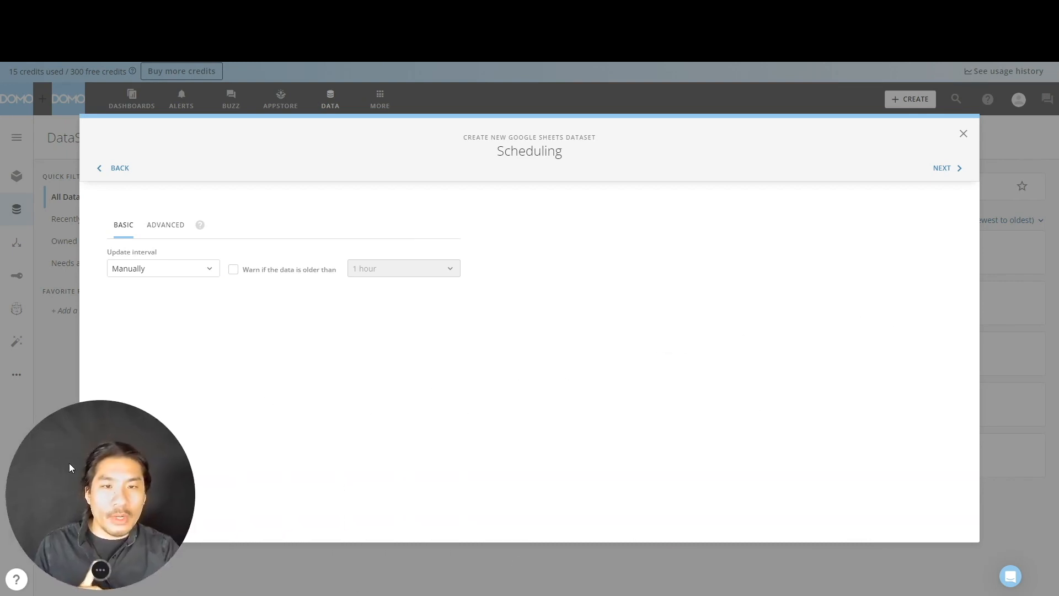
mouse_move(957, 169)
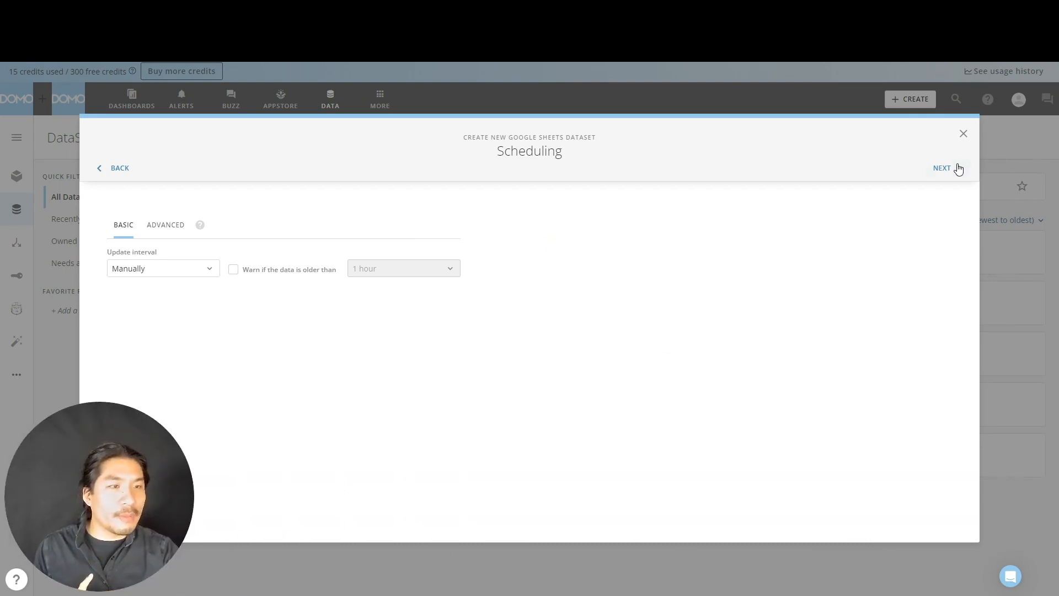
left_click(941, 167)
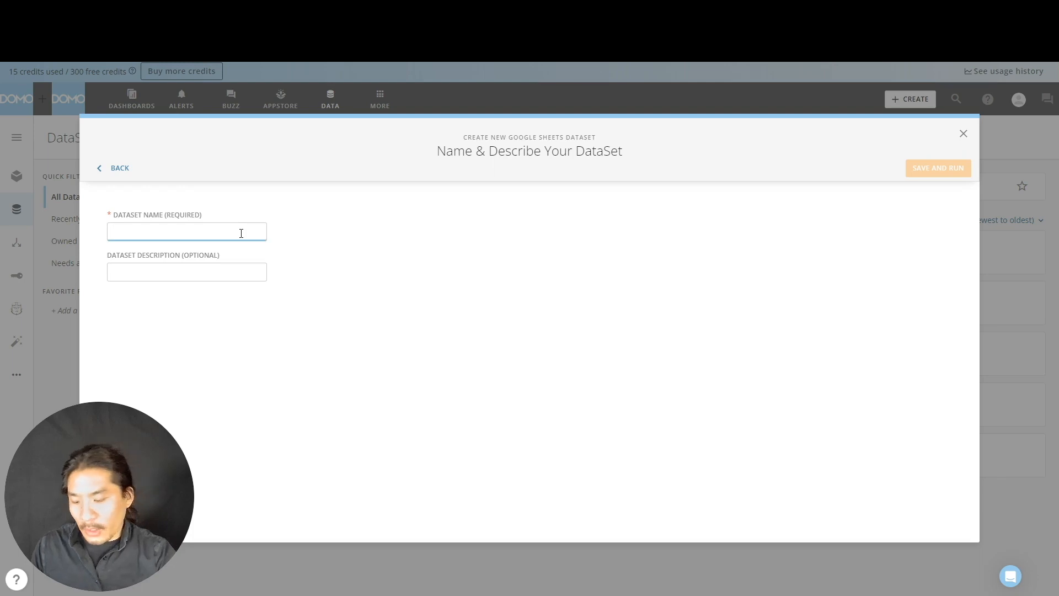
Step: Enter the name 'Organization: Domo Learning | Source: Google Sheets | Sample Marketing Data' and Save and Run
type("Organi")
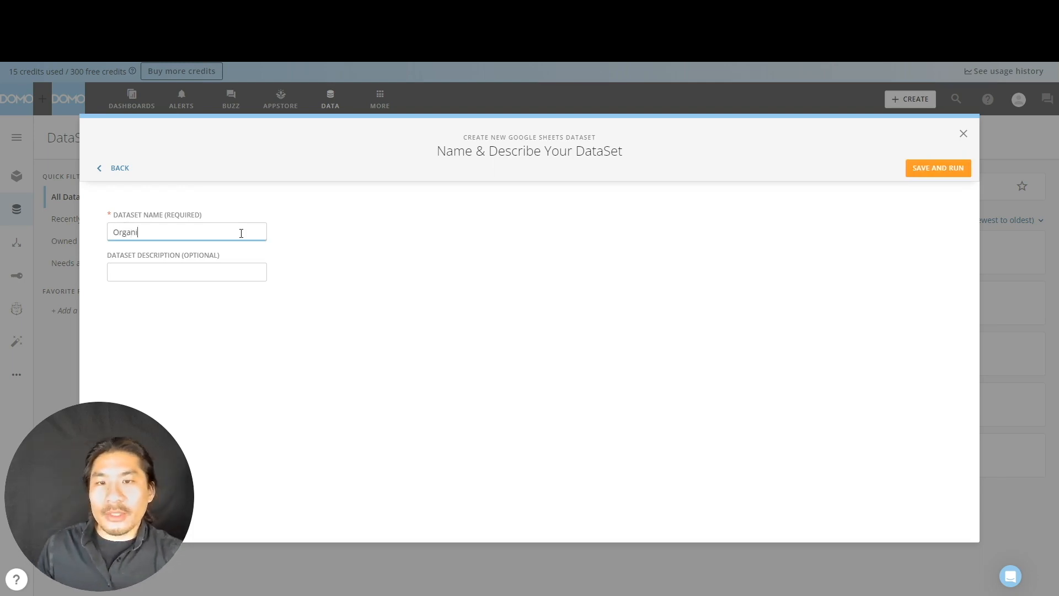
type("zation: Do")
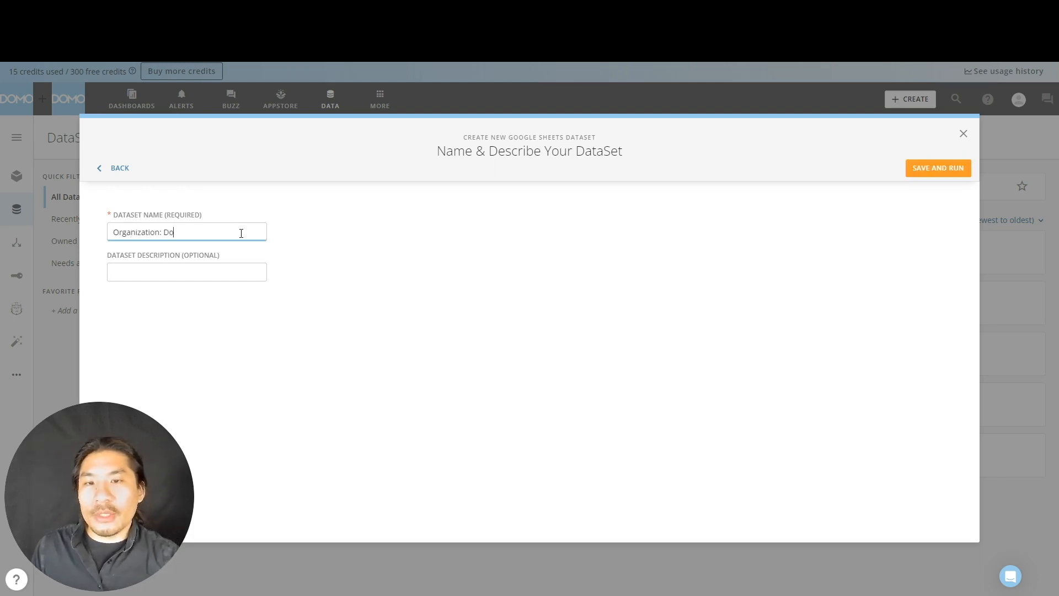
type("mo Learning | Sourc")
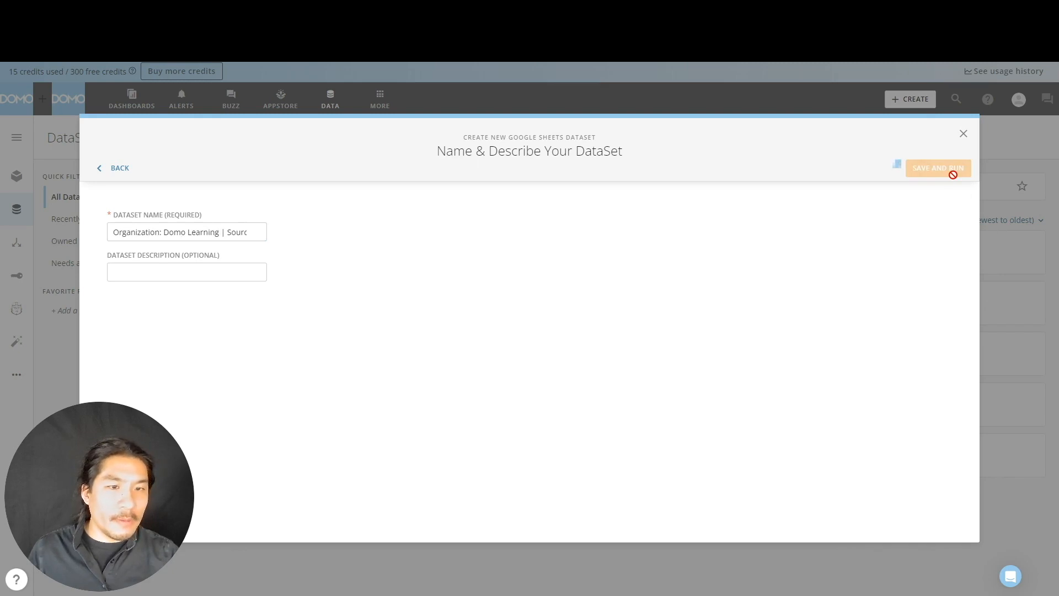
left_click(936, 168)
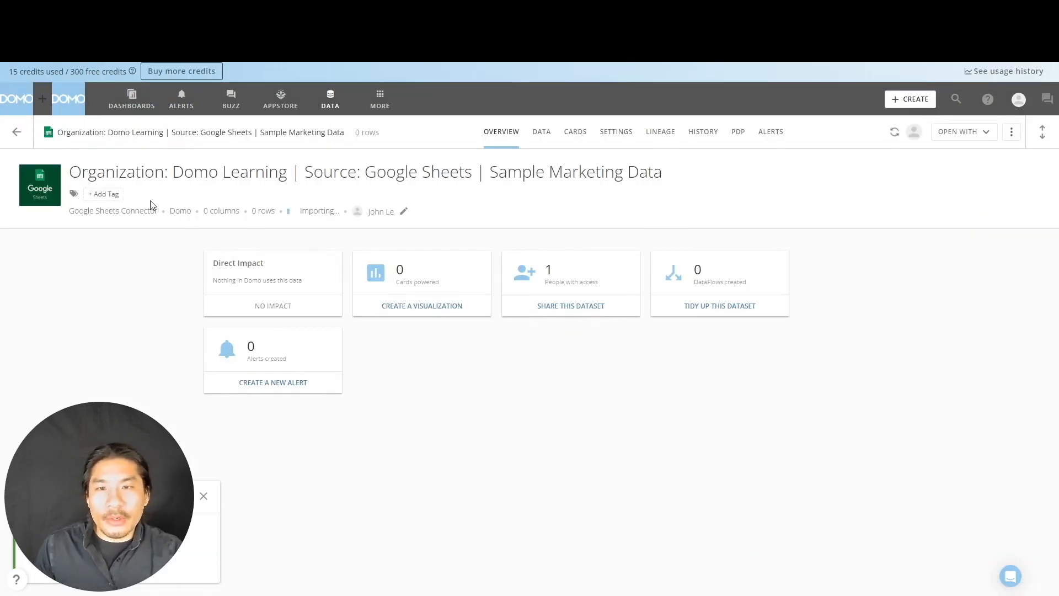
Step: Add the 'domo learning' and 'google sheets' tags to the DataSet and save them
left_click(102, 194)
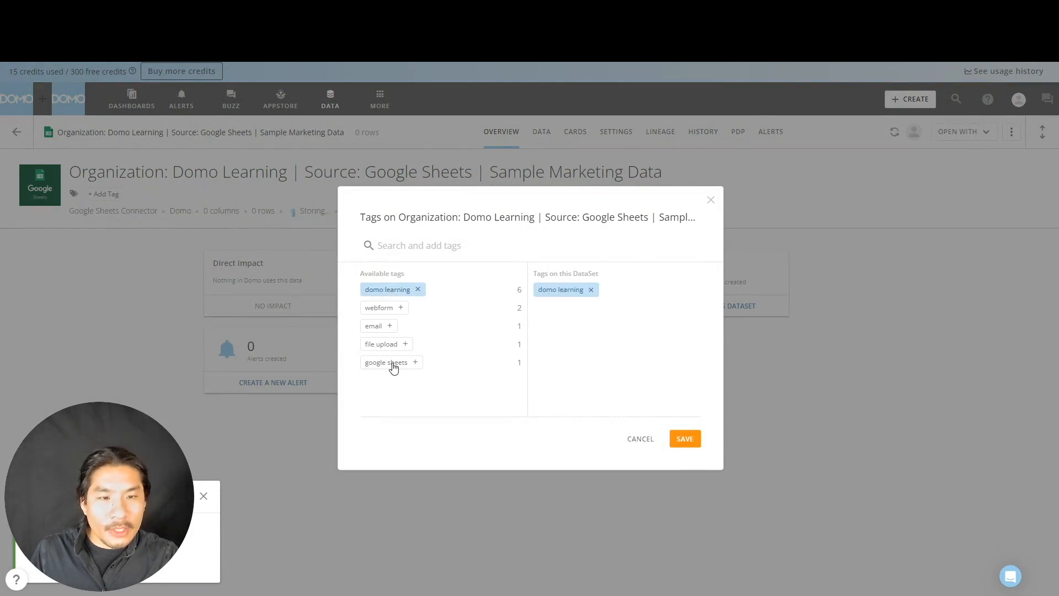
left_click(386, 361)
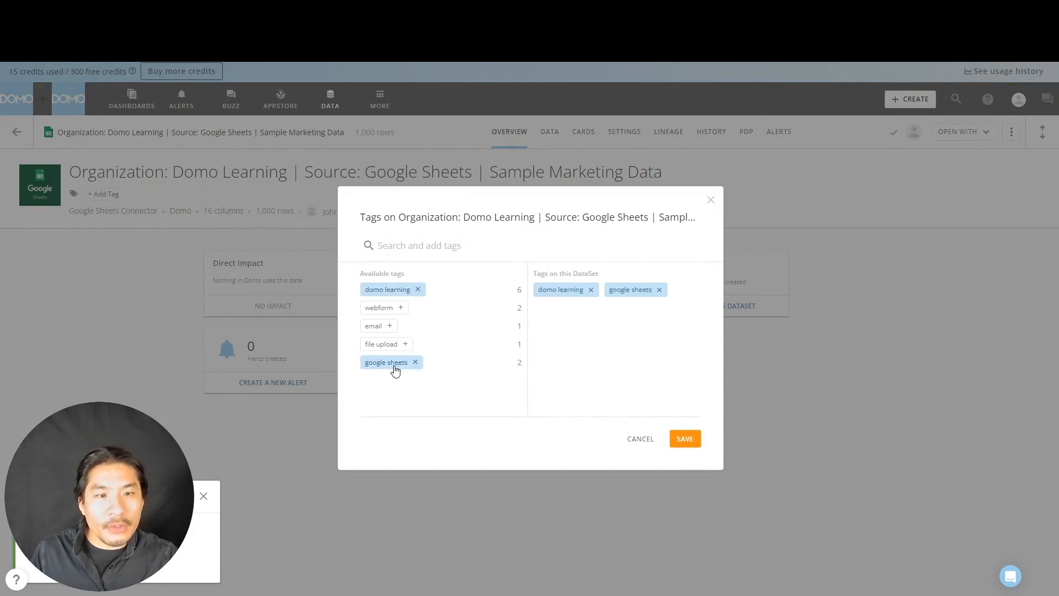
left_click(684, 438)
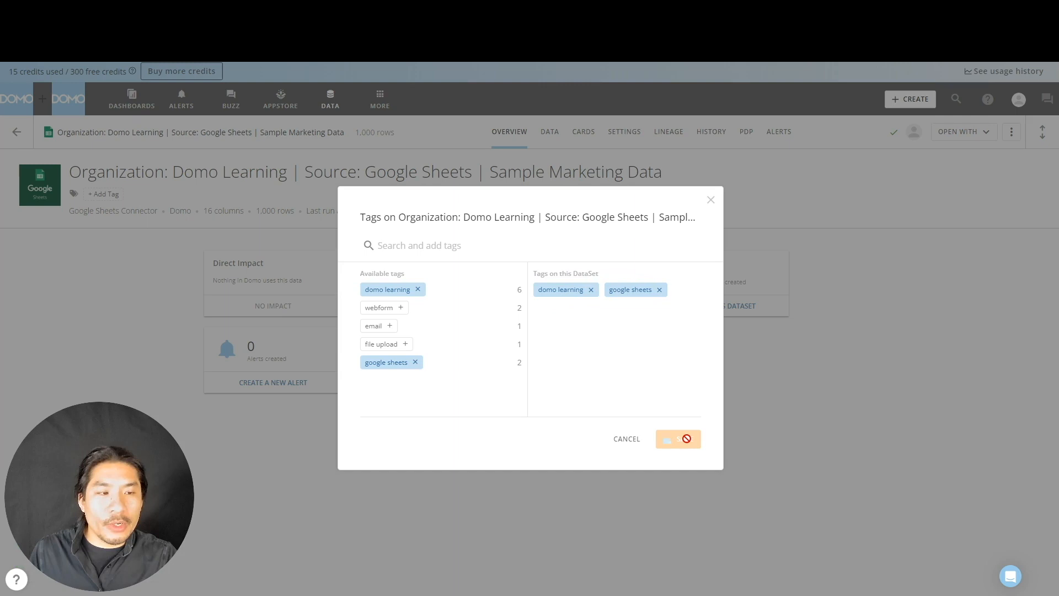
left_click(677, 438)
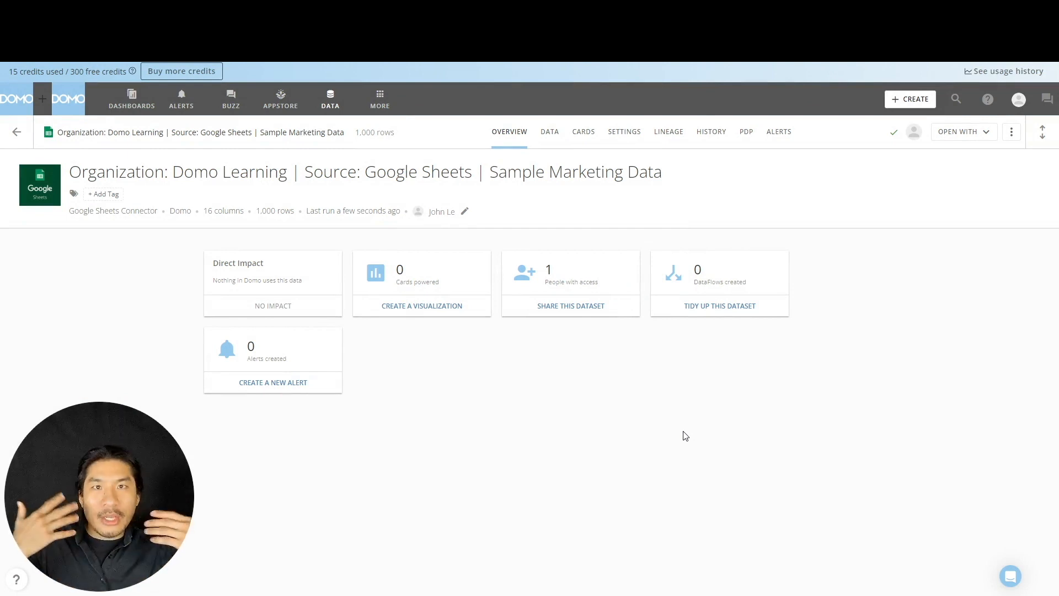
mouse_move(803, 419)
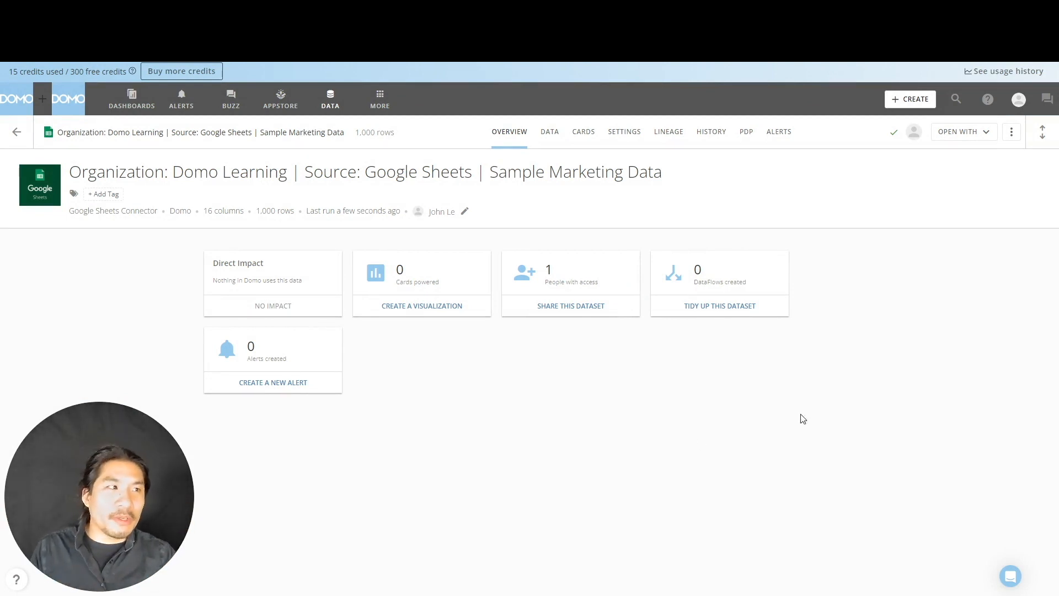
mouse_move(871, 314)
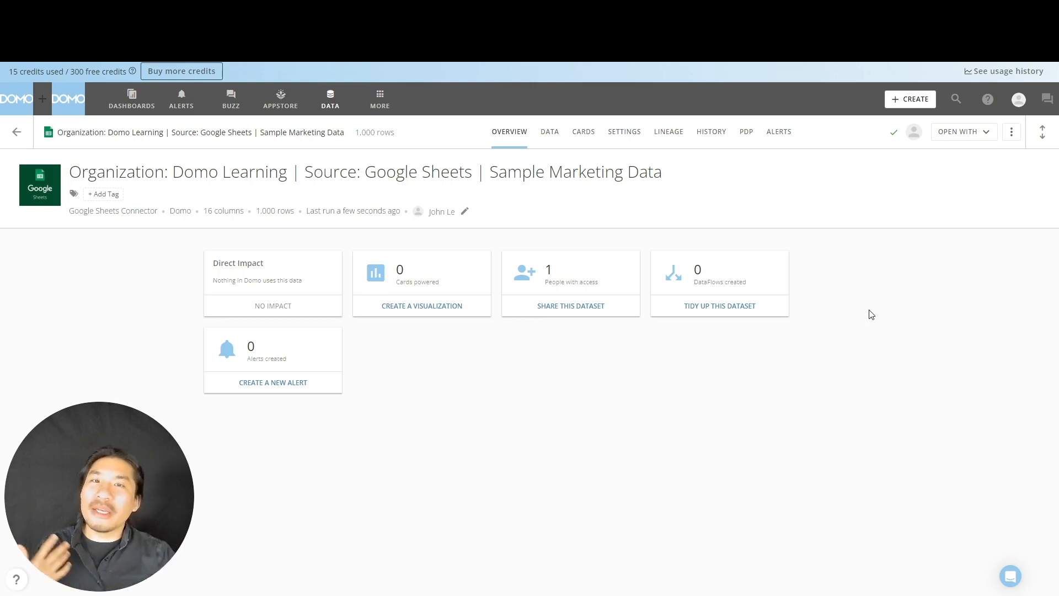
mouse_move(872, 413)
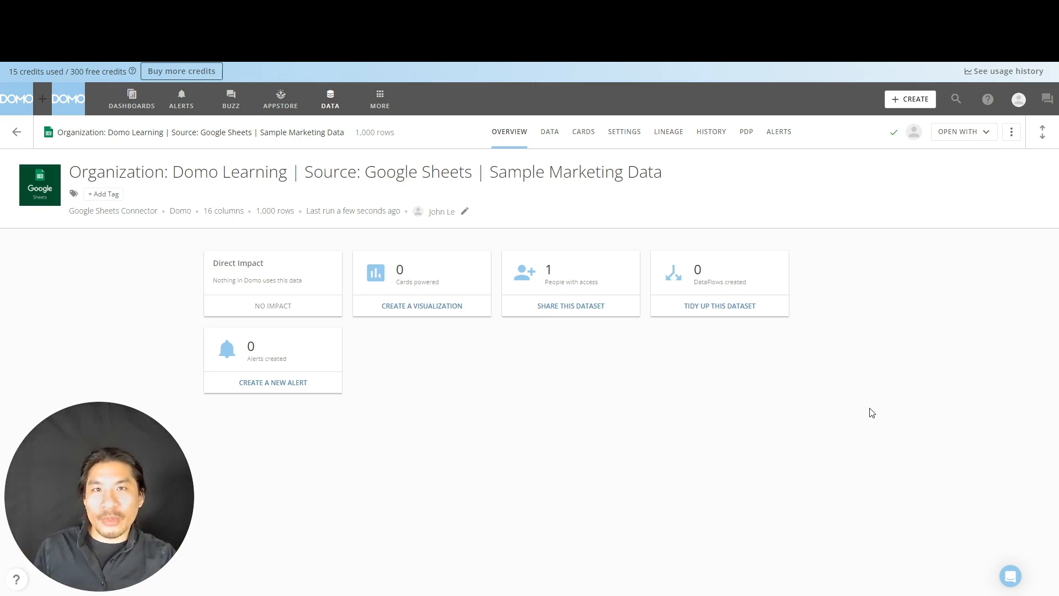